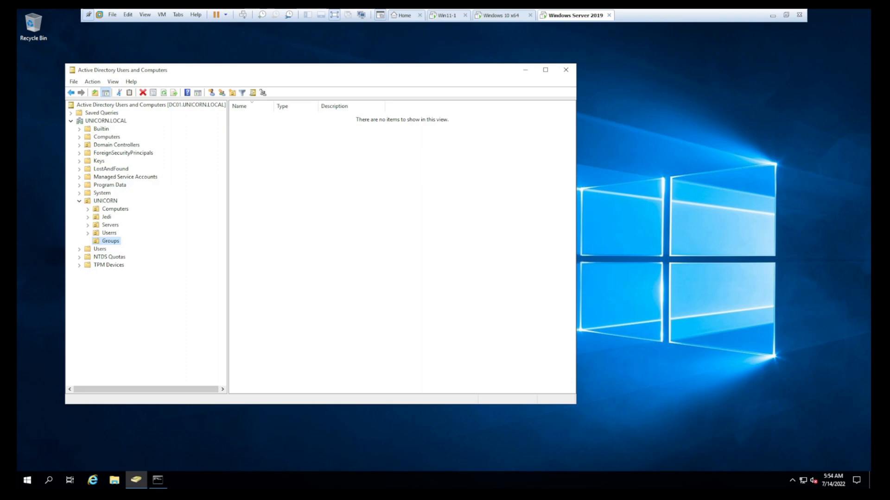
mouse_move(359, 353)
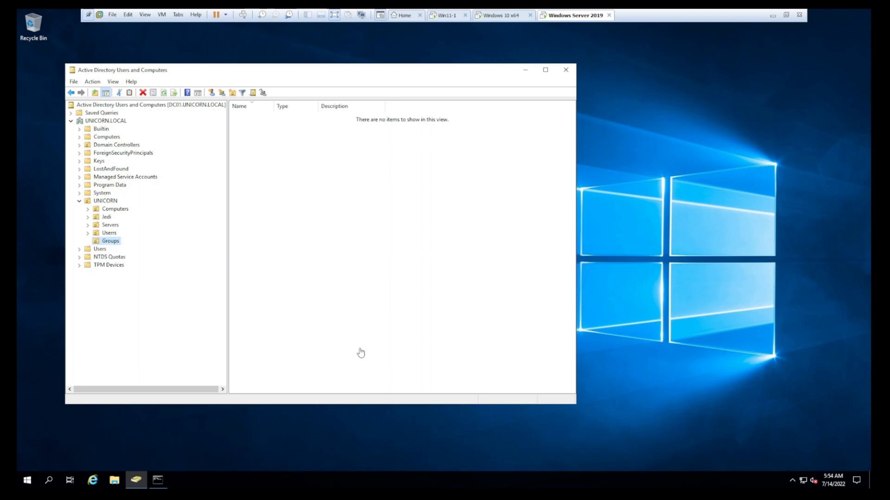
mouse_move(134, 266)
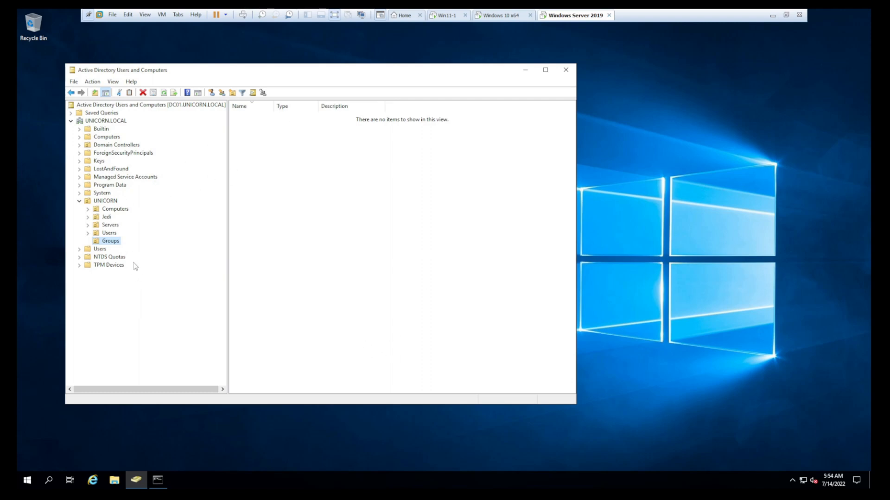
Step: Browse the UNICORN Computers, Jedi, Users and Groups OUs, ending back on Computers
left_click(115, 209)
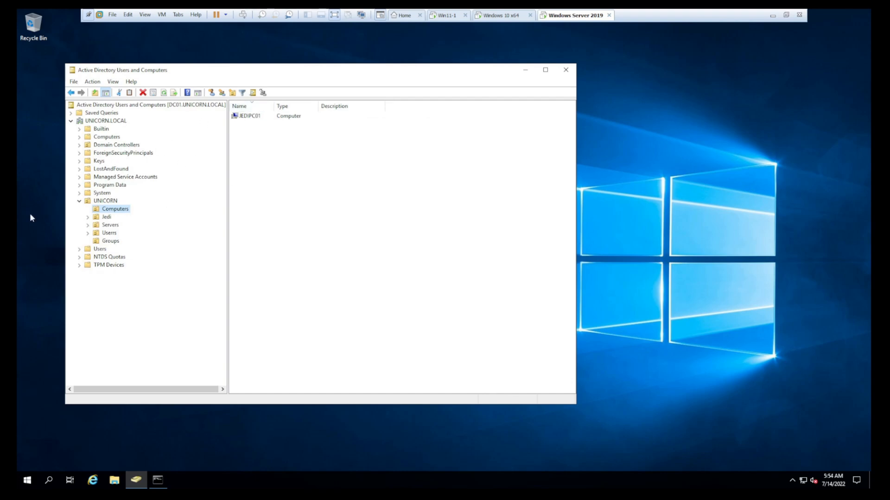
mouse_move(130, 233)
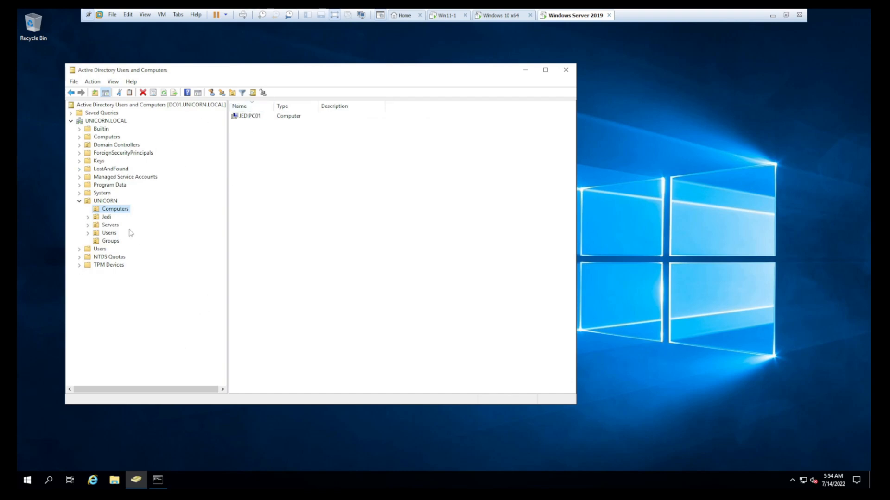
left_click(106, 217)
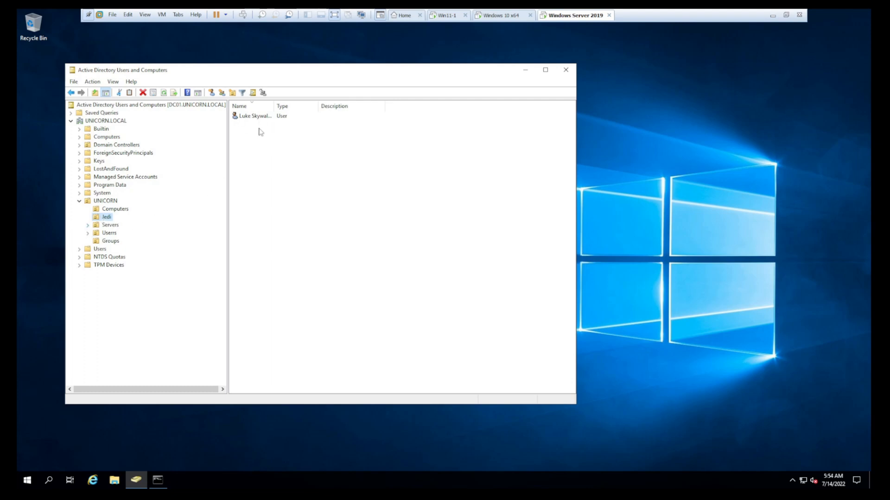
left_click(108, 233)
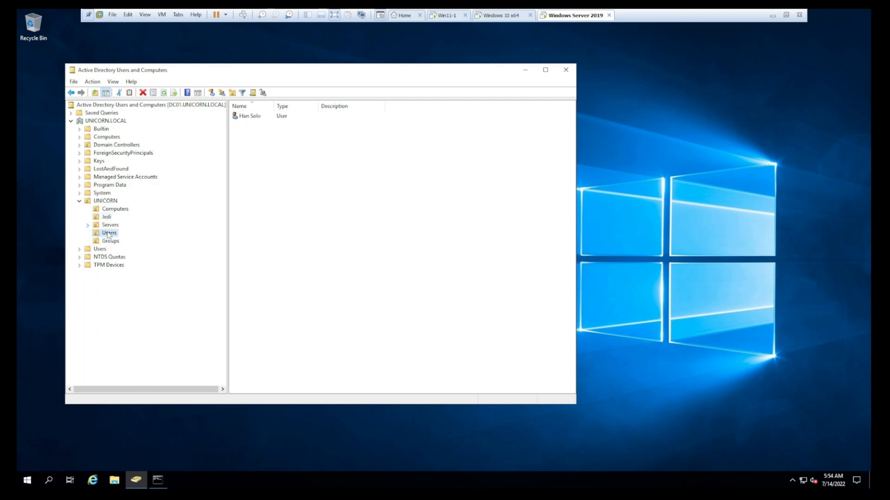
mouse_move(318, 221)
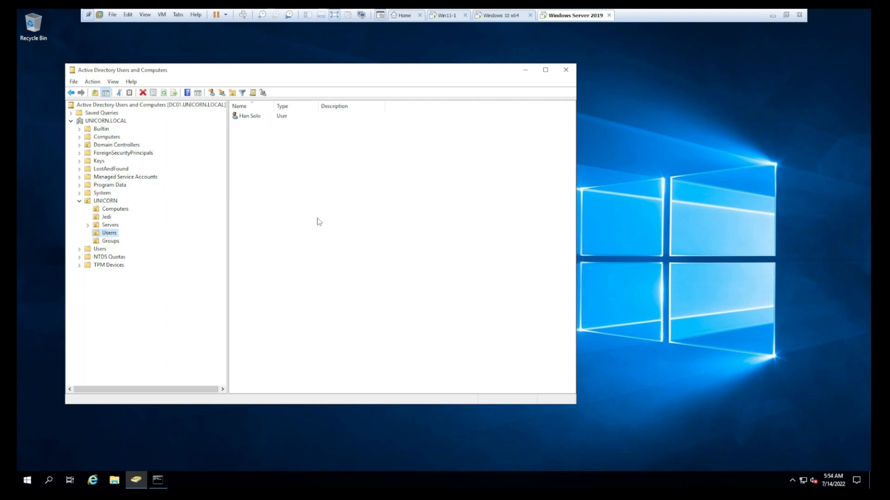
mouse_move(281, 121)
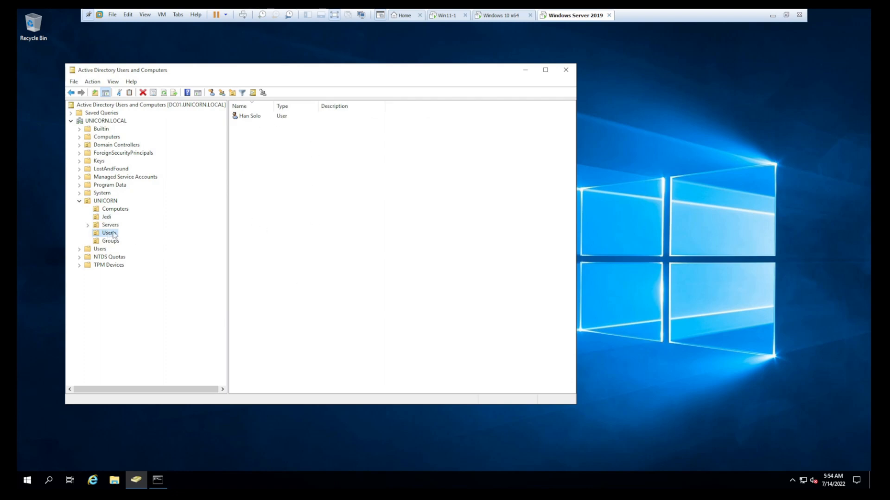
left_click(110, 241)
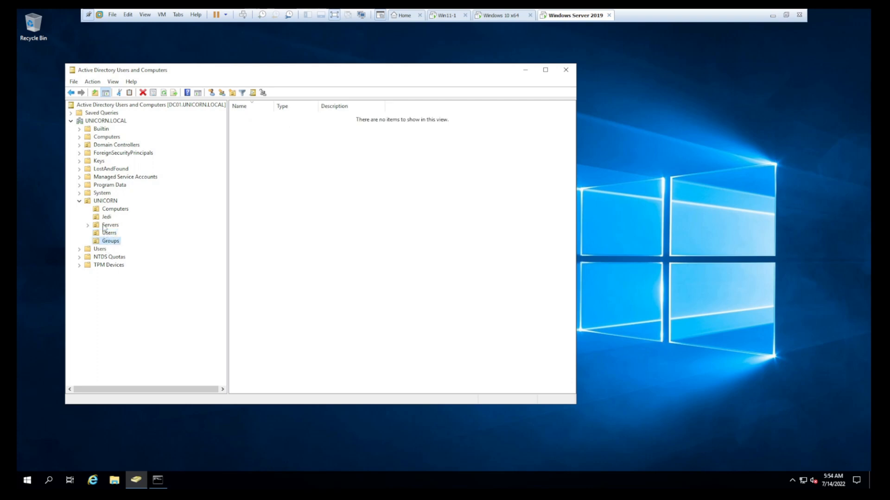
left_click(115, 209)
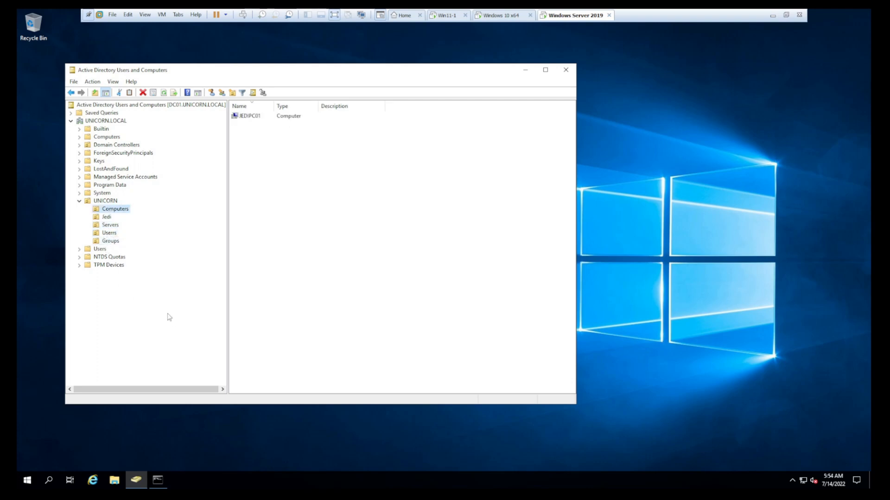
mouse_move(462, 73)
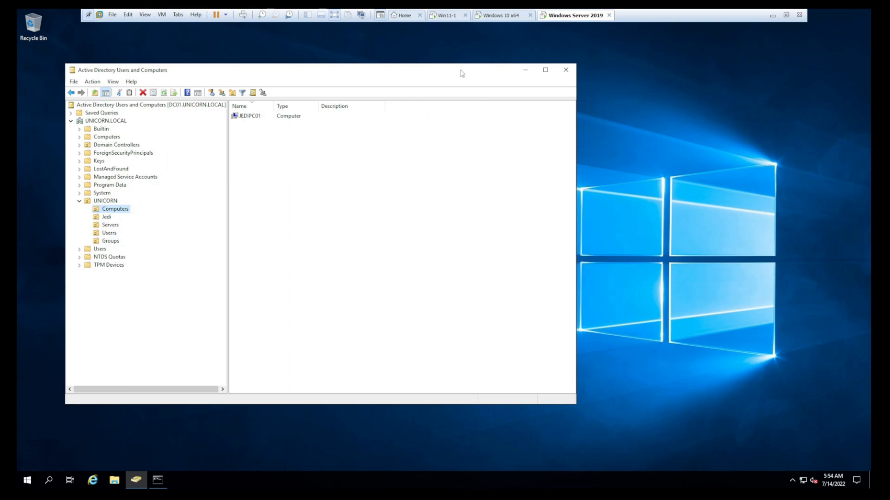
left_click(446, 16)
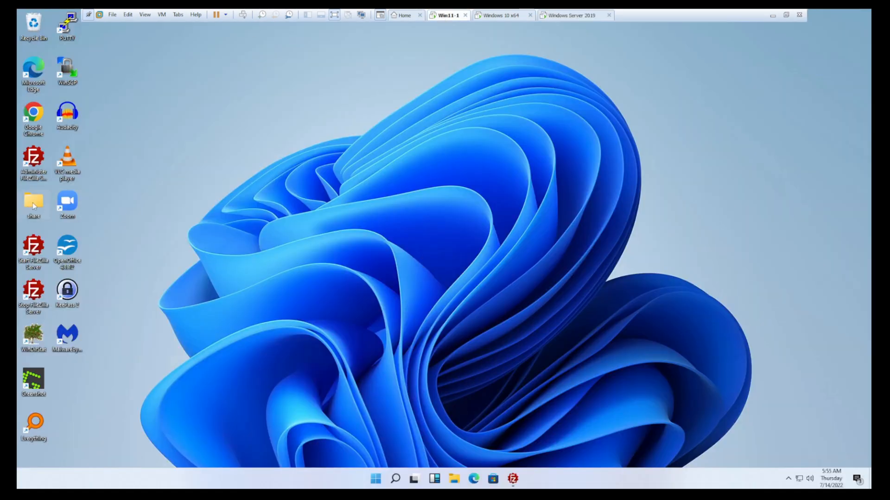
Step: Open This PC's About page for DESKTOP-9P14KTR and its advanced rename settings
double_click(32, 201)
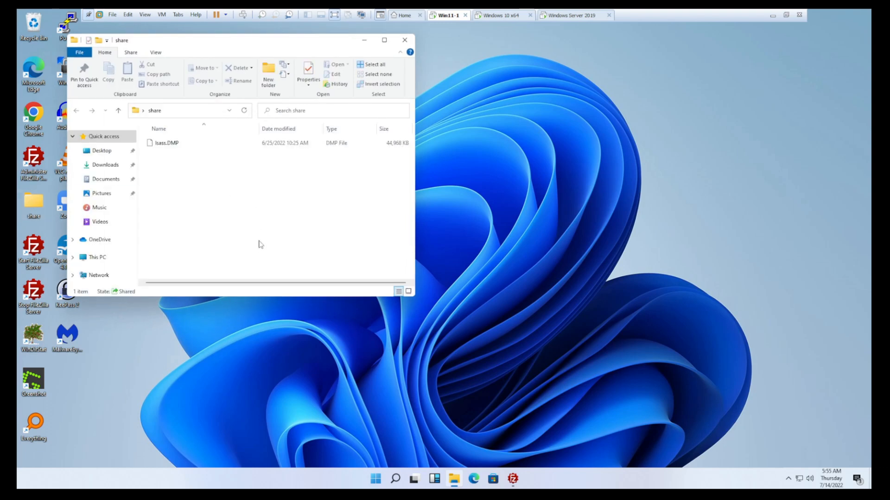
mouse_move(97, 257)
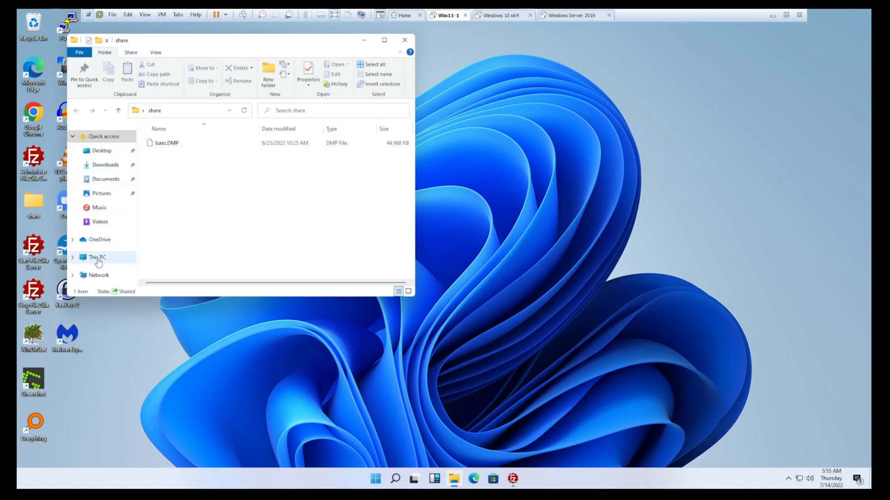
right_click(97, 257)
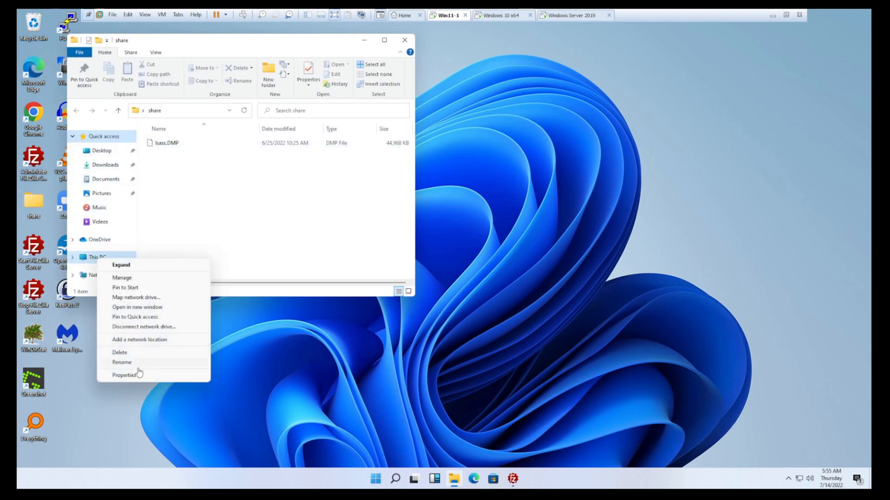
left_click(124, 375)
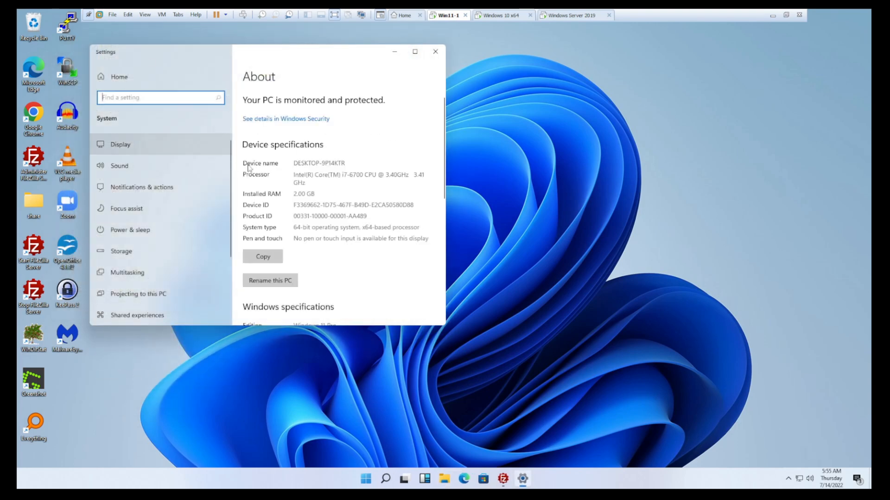
scroll("down", 3)
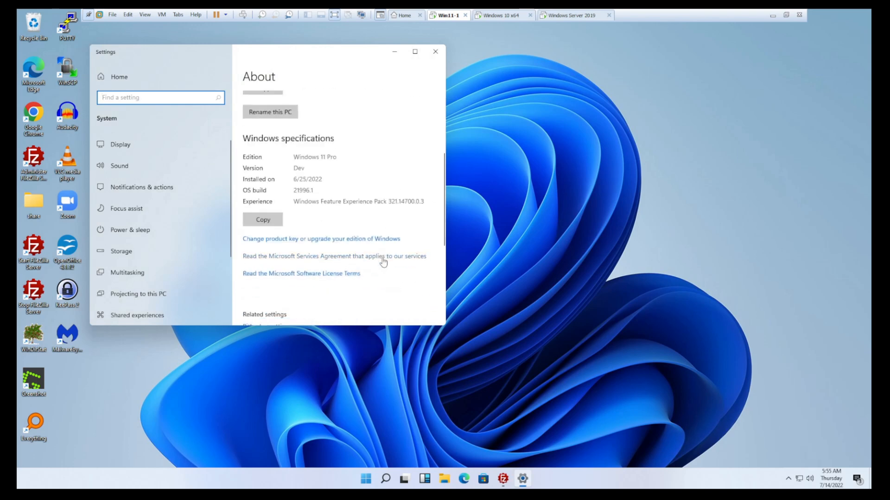
scroll("down", 3)
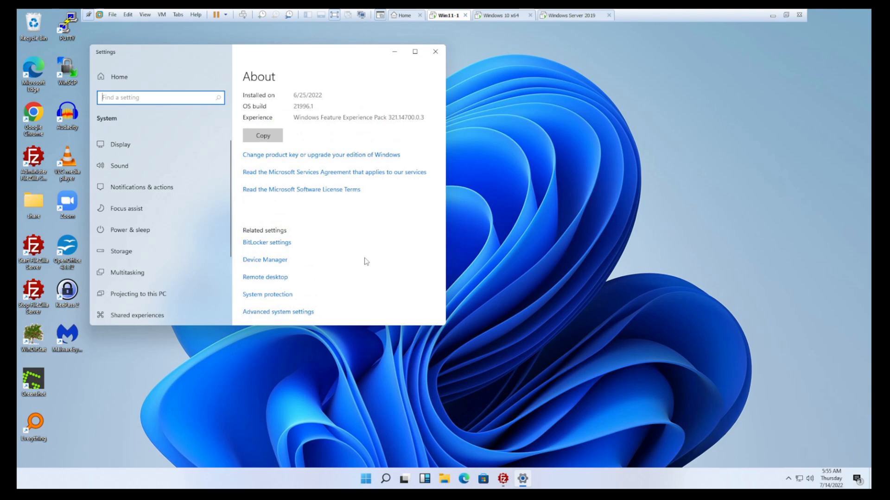
scroll("down", 3)
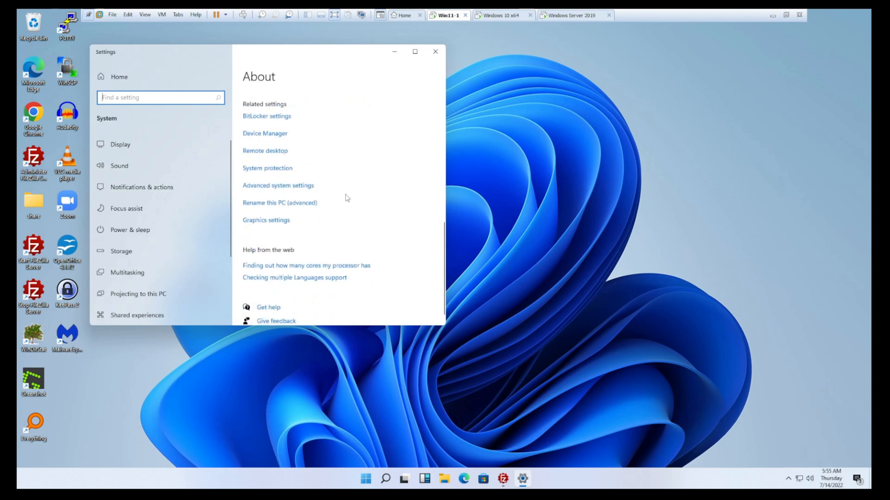
mouse_move(293, 208)
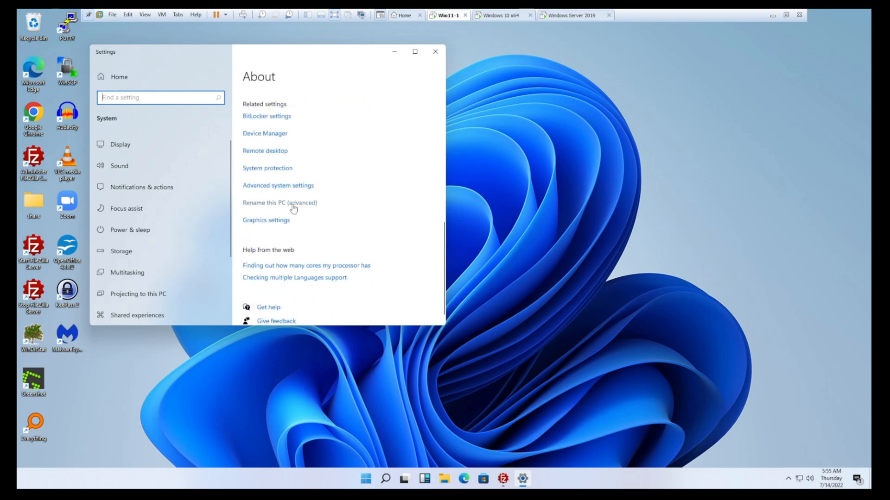
left_click(280, 203)
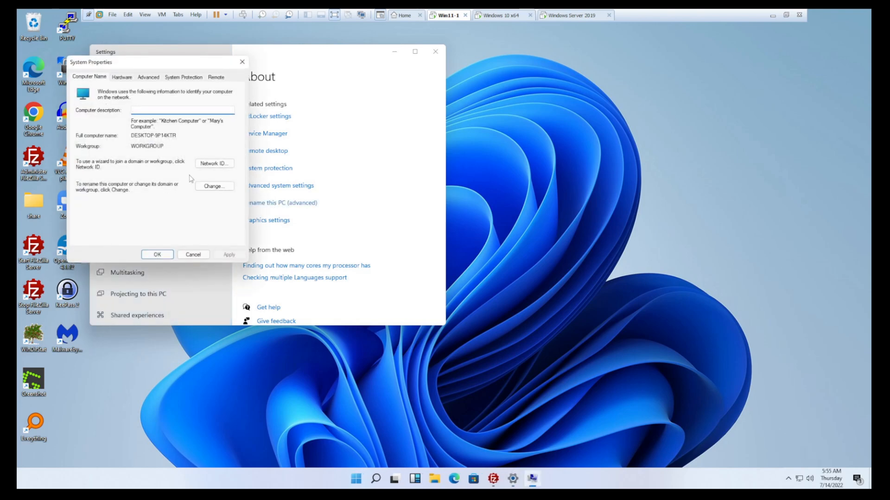
Step: Enter computer name JediPC02 and domain unicorn.local in the rename dialog
left_click(213, 186)
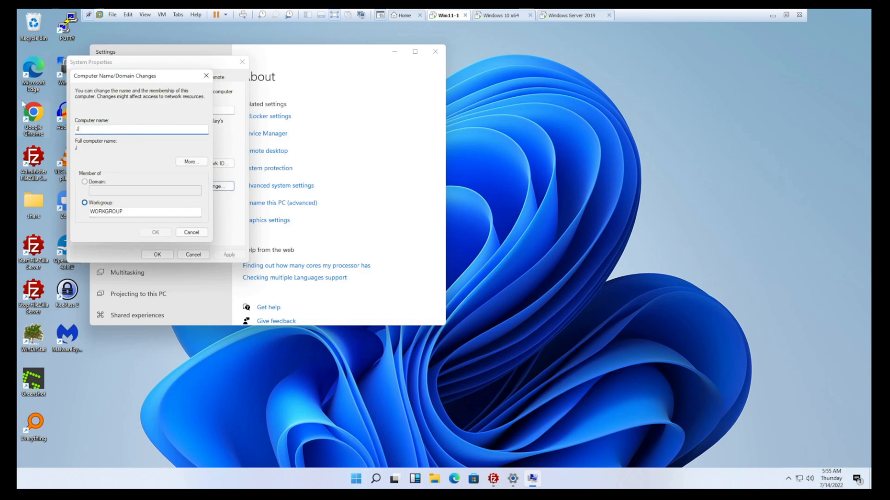
type("ediPC02")
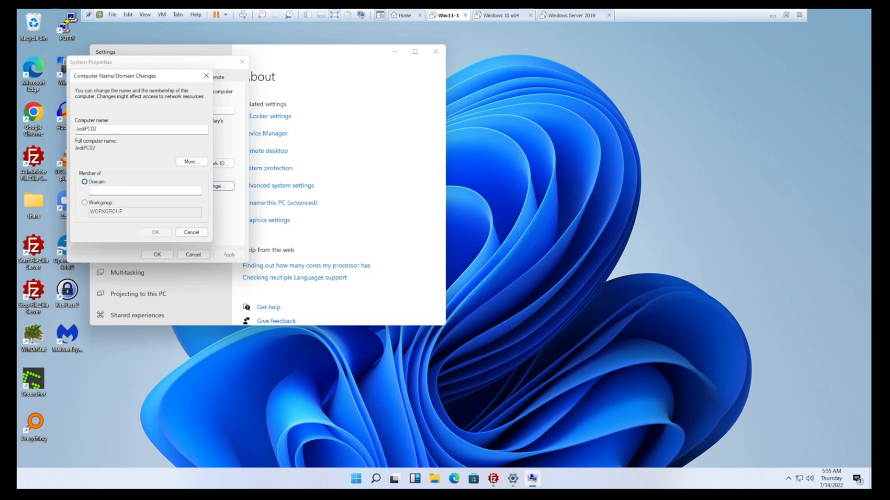
type("unicom.local")
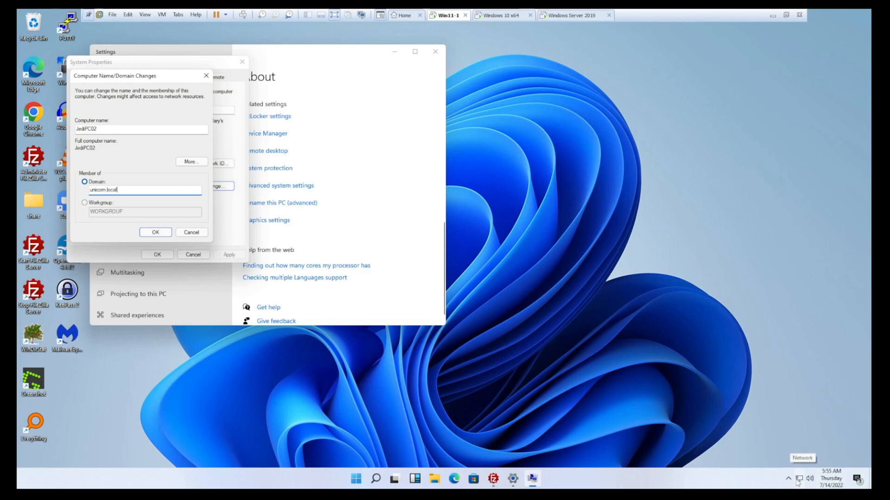
left_click(156, 232)
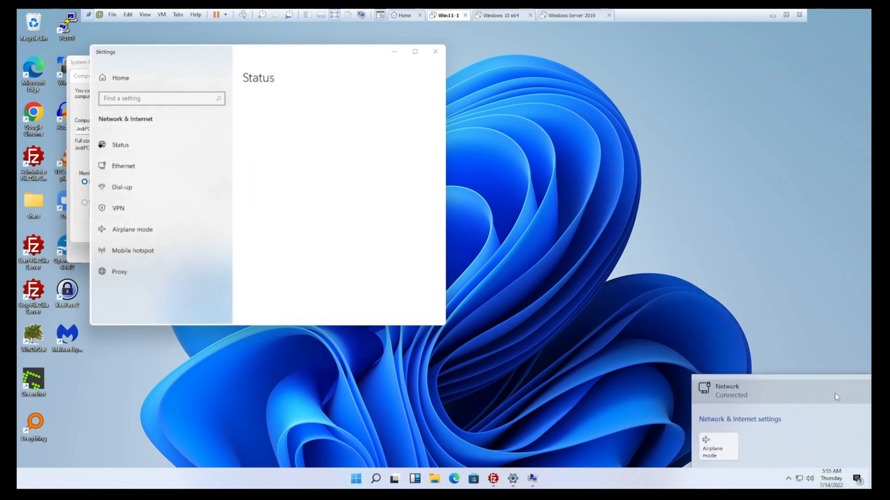
Step: Open the Ethernet0 connection's properties to view its DHCP-assigned IP and DNS settings
left_click(120, 145)
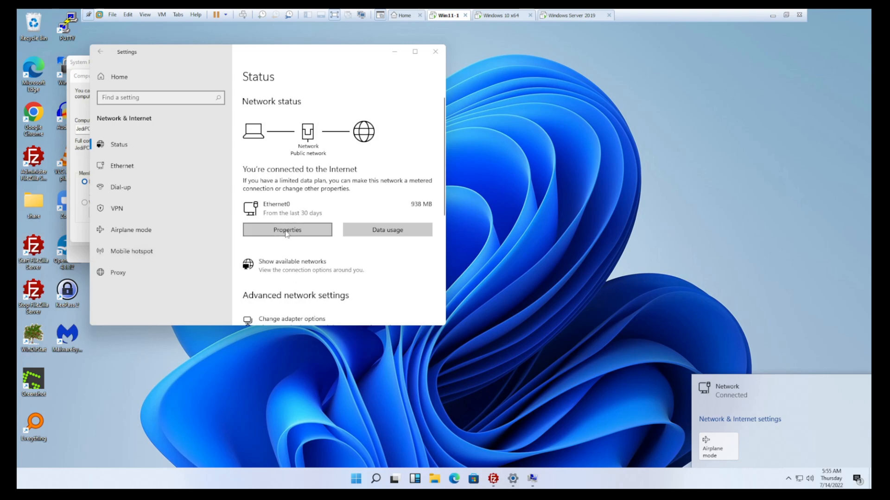
left_click(287, 230)
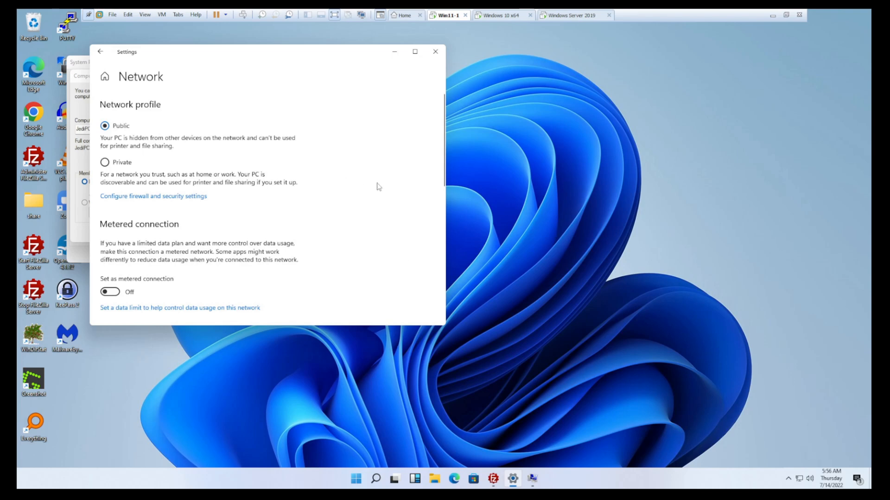
scroll("down", 3)
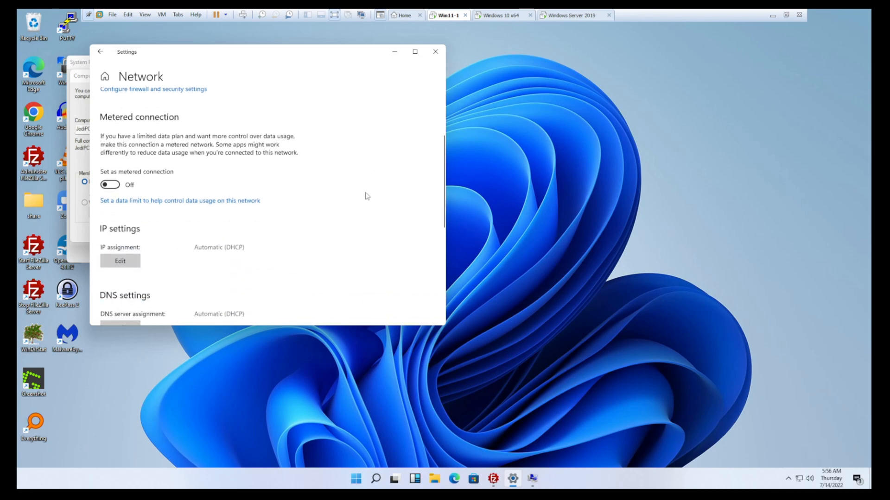
scroll("down", 3)
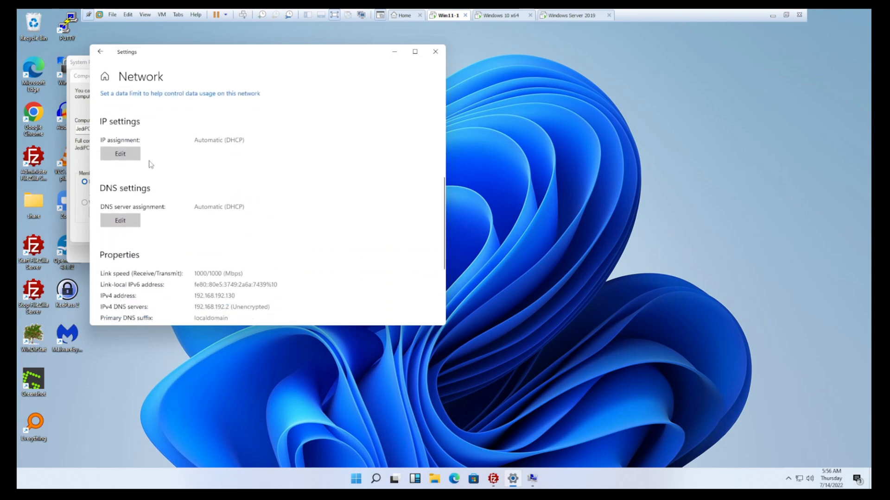
Step: Set Ethernet0's preferred DNS server manually to 192.168.192.136 and save
left_click(120, 220)
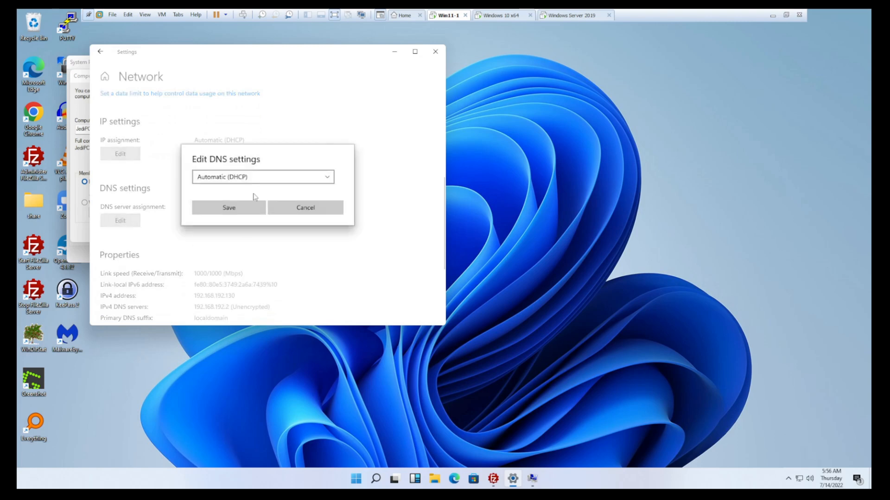
left_click(263, 177)
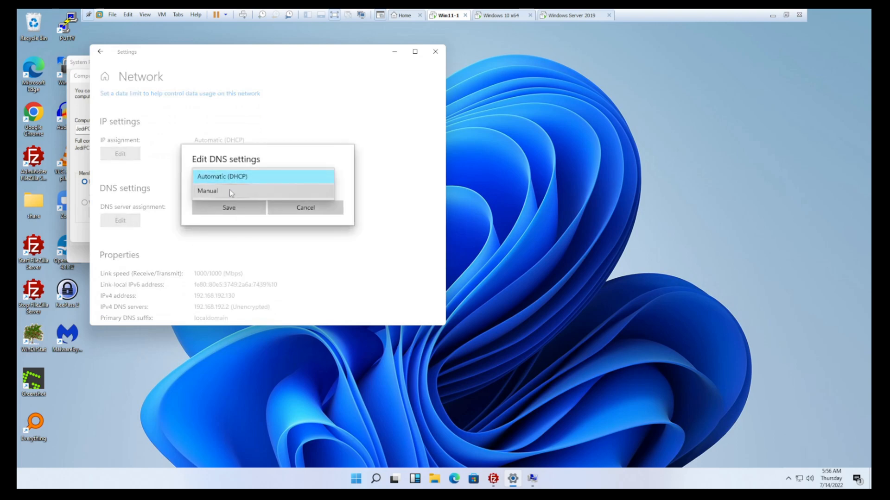
left_click(225, 191)
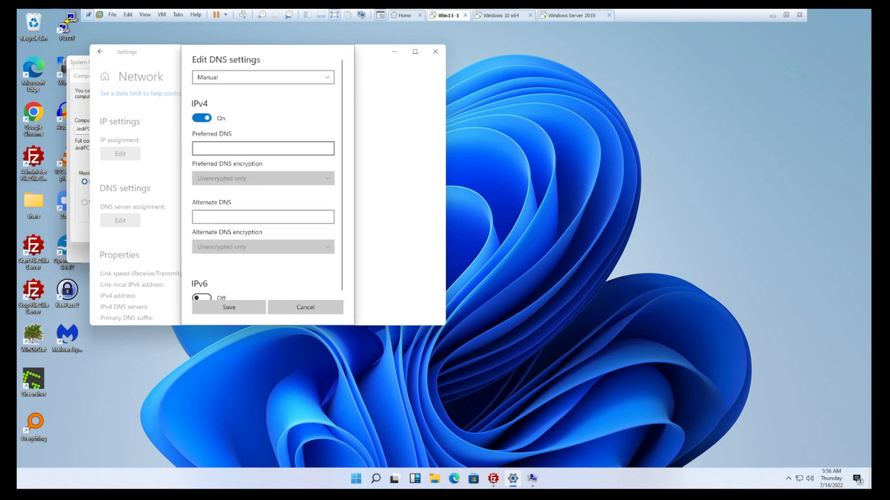
type("1")
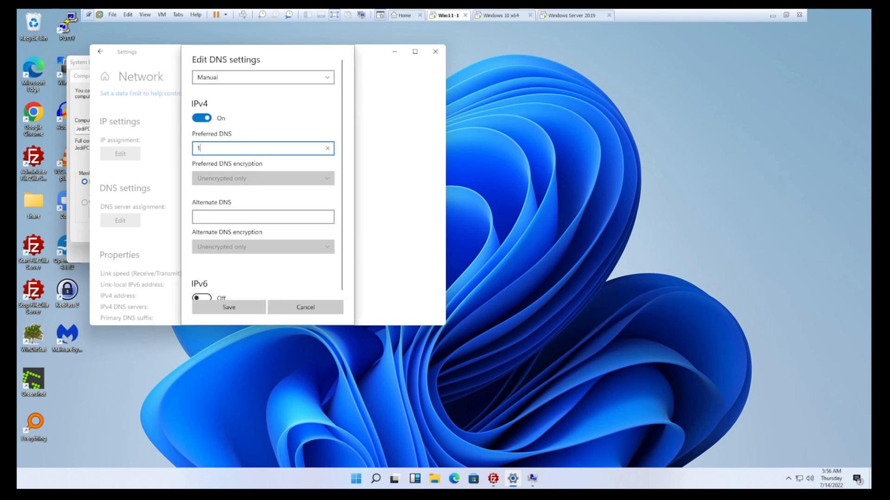
type("92.168.192.136")
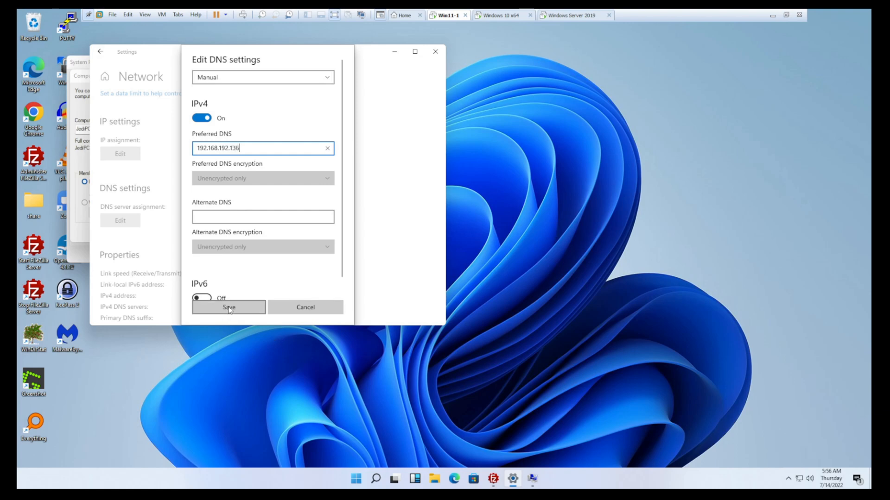
left_click(229, 307)
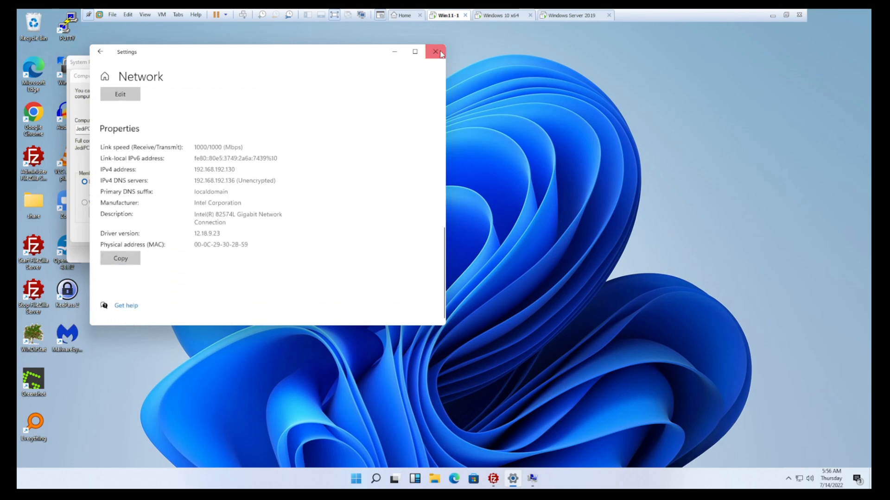
Step: Close Settings and launch Command Prompt from the Start menu via cmd
left_click(436, 51)
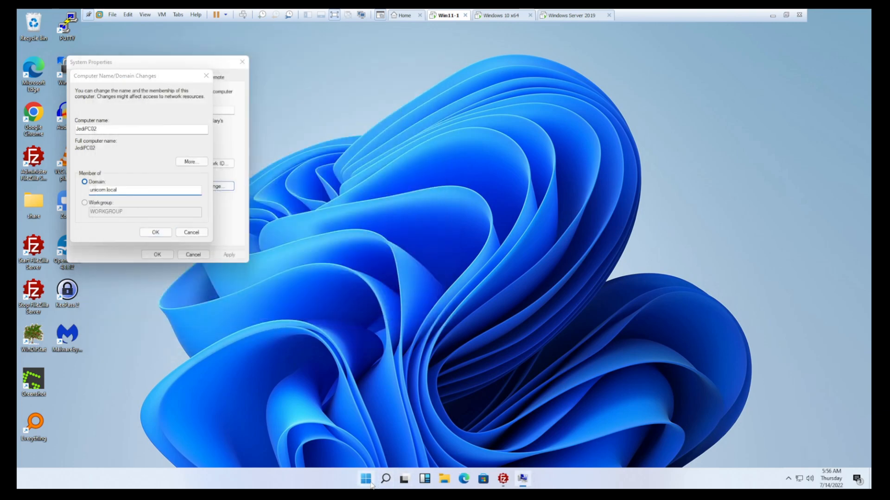
left_click(366, 479)
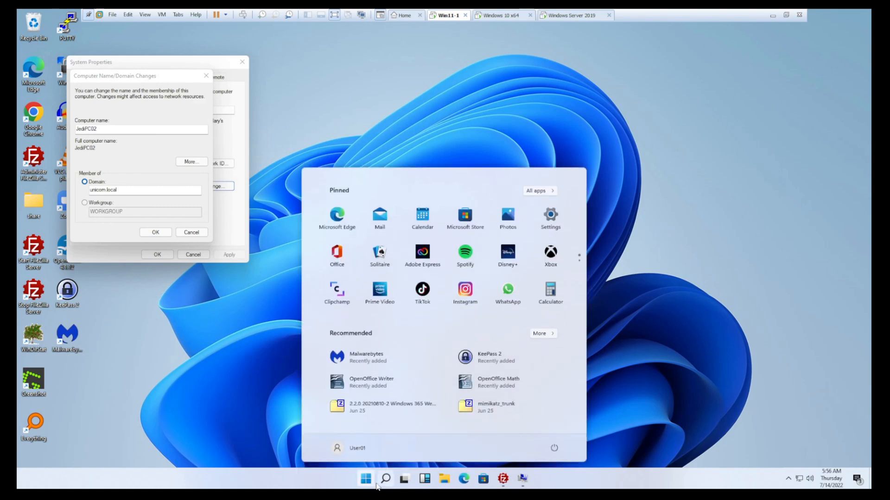
type("cmd")
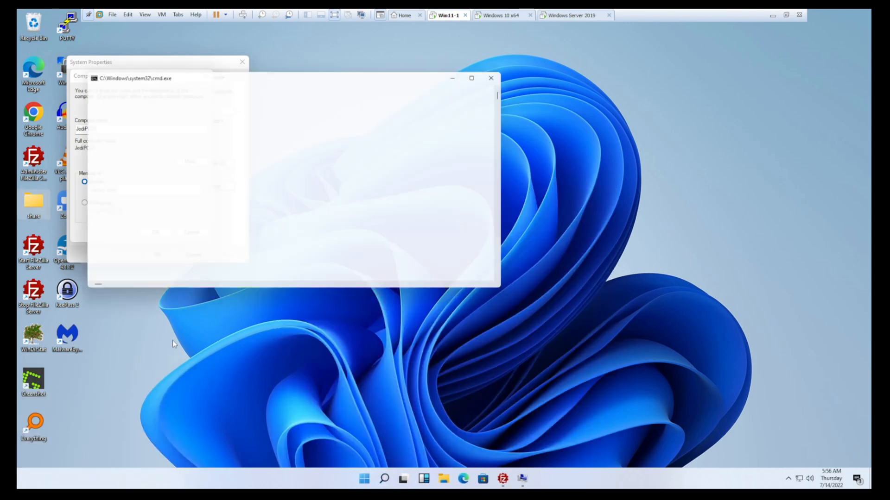
Step: Run ipconfig /all to confirm DNS server 192.168.192.136, then ping unicorn.local
type("ip")
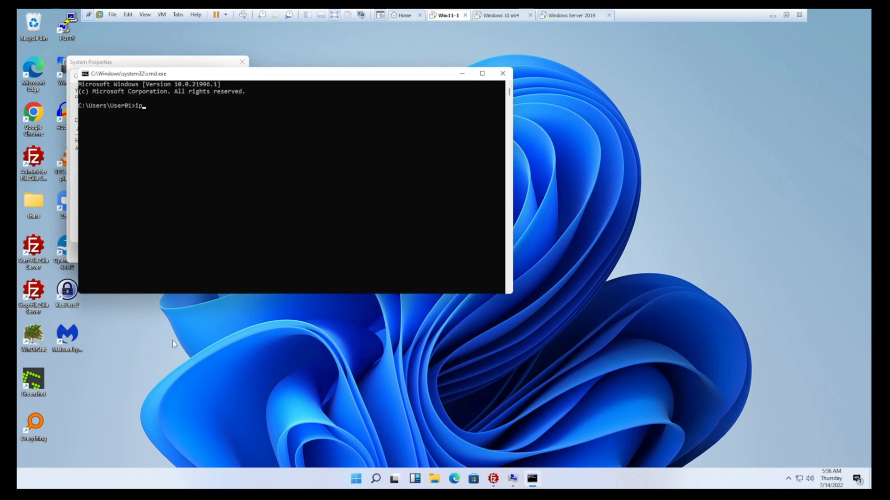
type("config a")
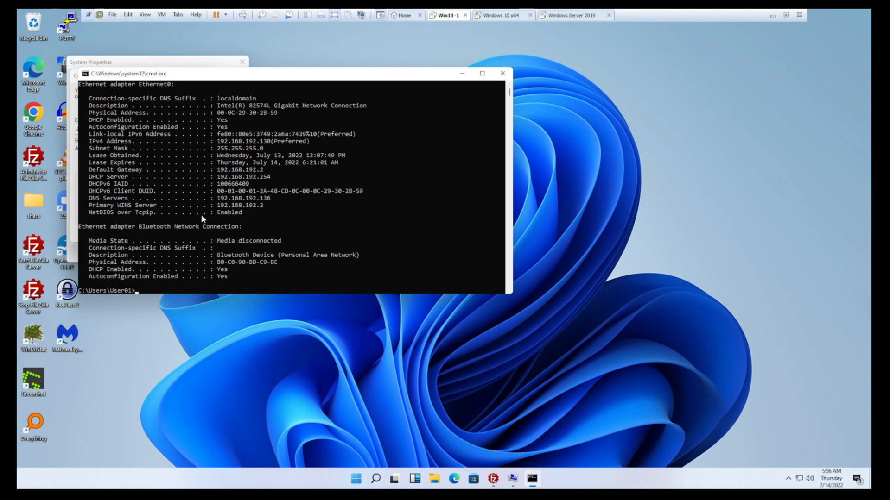
mouse_move(267, 202)
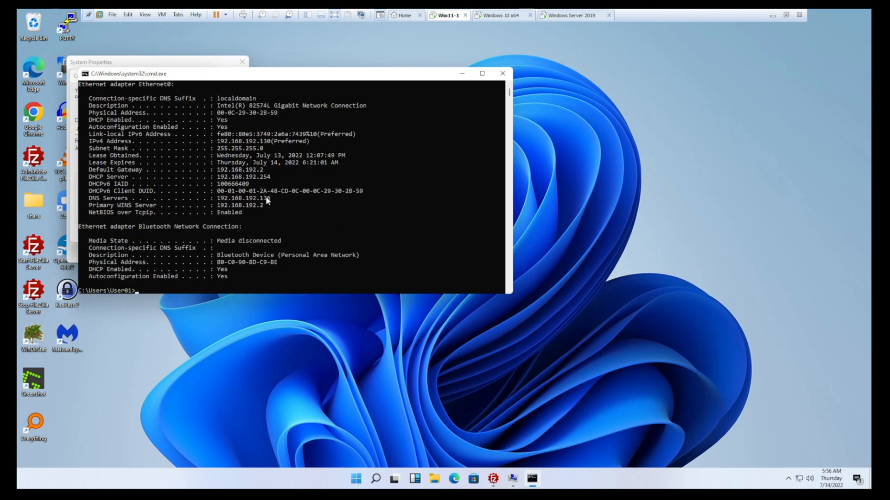
left_click_drag(216, 198, 271, 198)
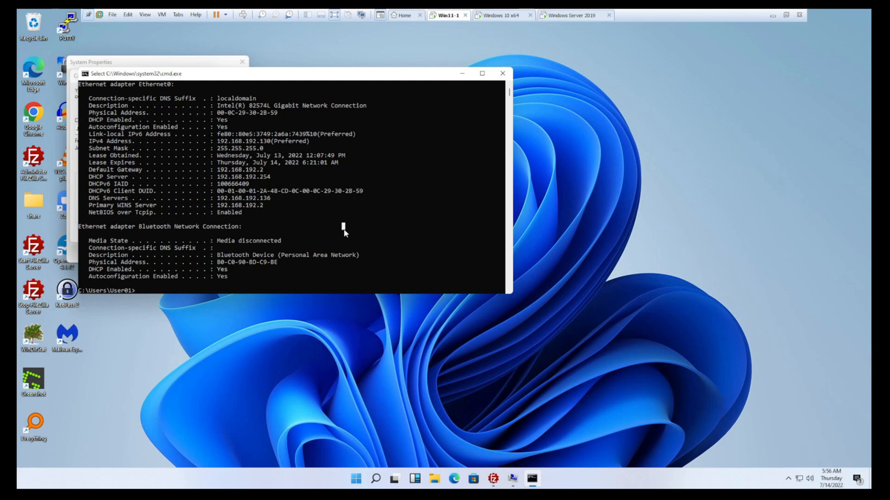
type("ping")
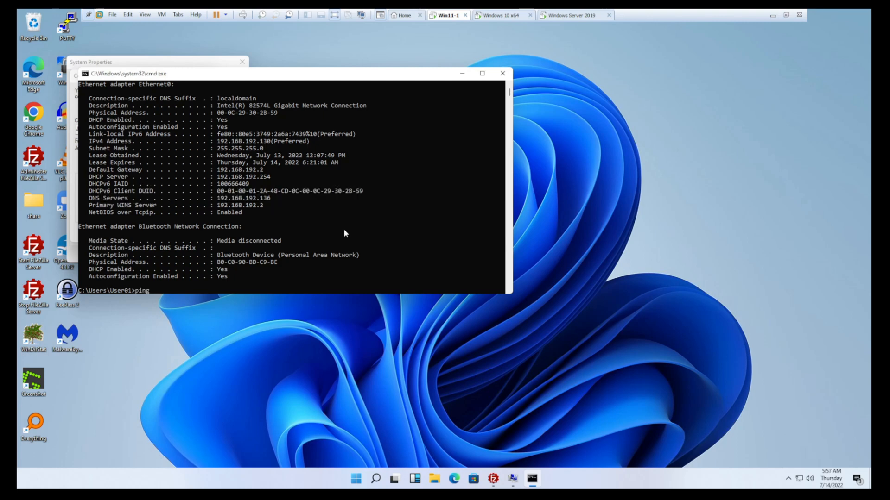
type("unicorn.local")
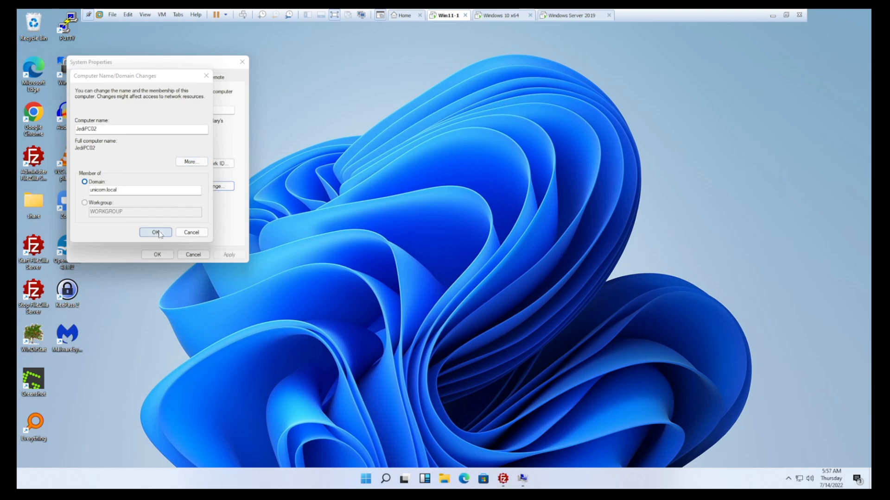
Step: Confirm joining unicorn.local by submitting domain admin credentials
left_click(155, 232)
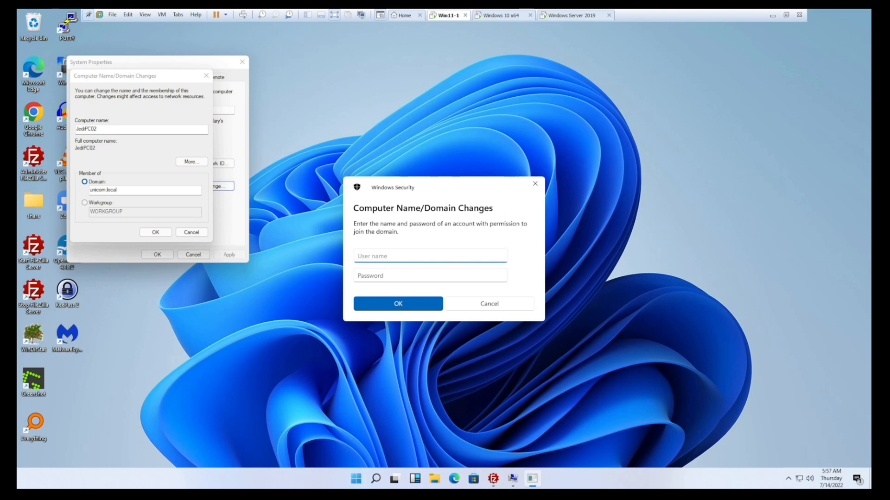
type("S")
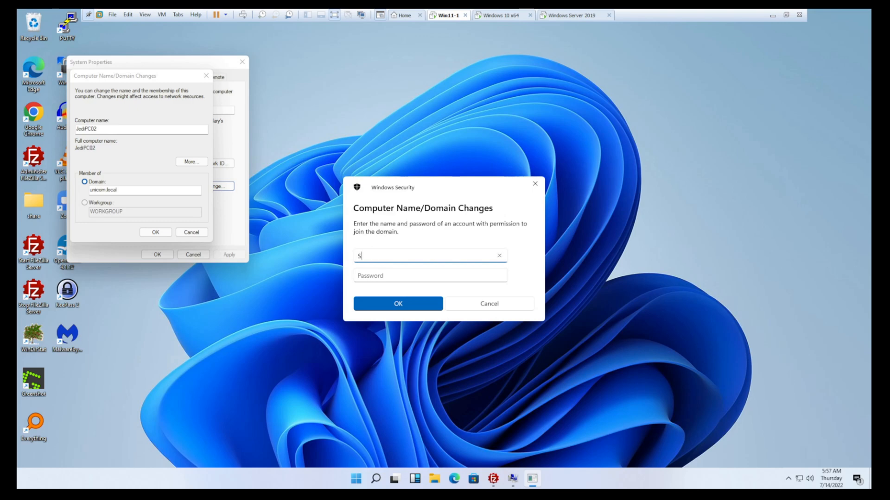
type("kywalkerL")
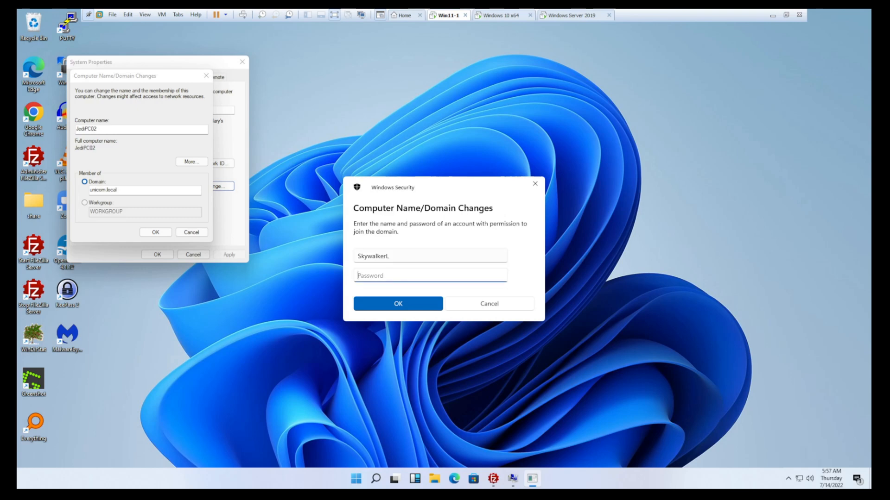
type("password")
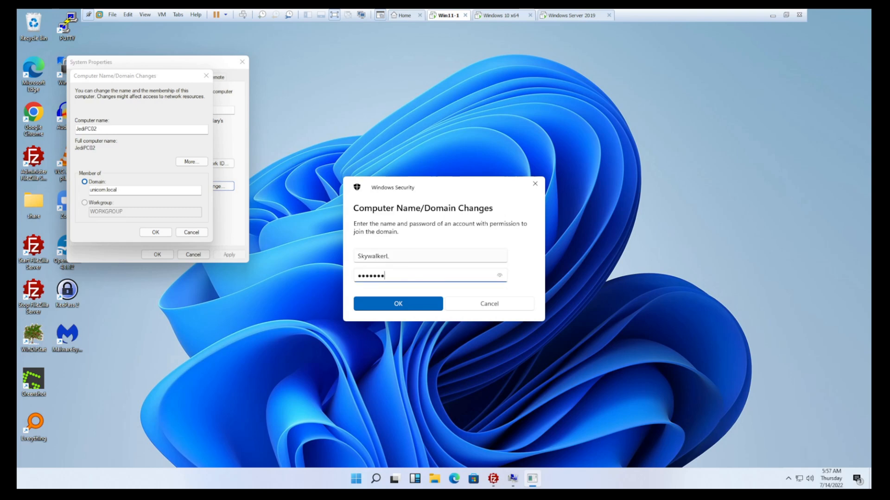
left_click(397, 304)
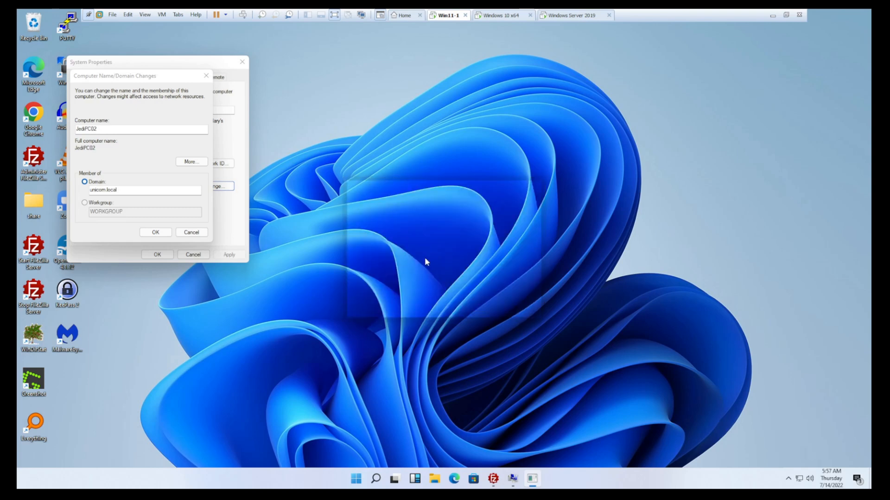
left_click(155, 232)
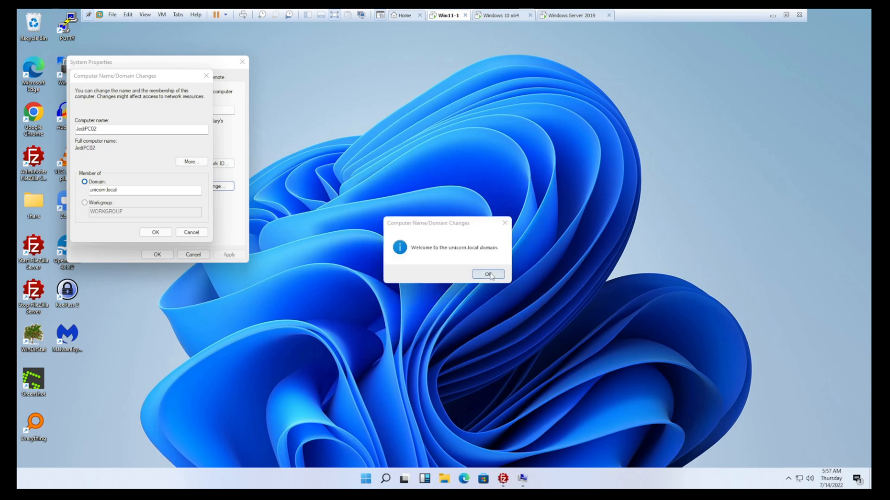
Step: Dismiss the welcome and restart notices and restart the PC now
left_click(488, 274)
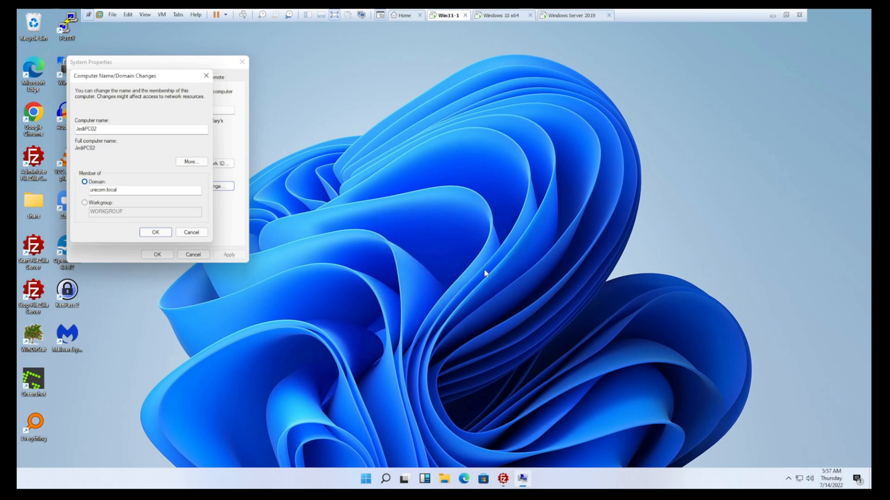
left_click(155, 232)
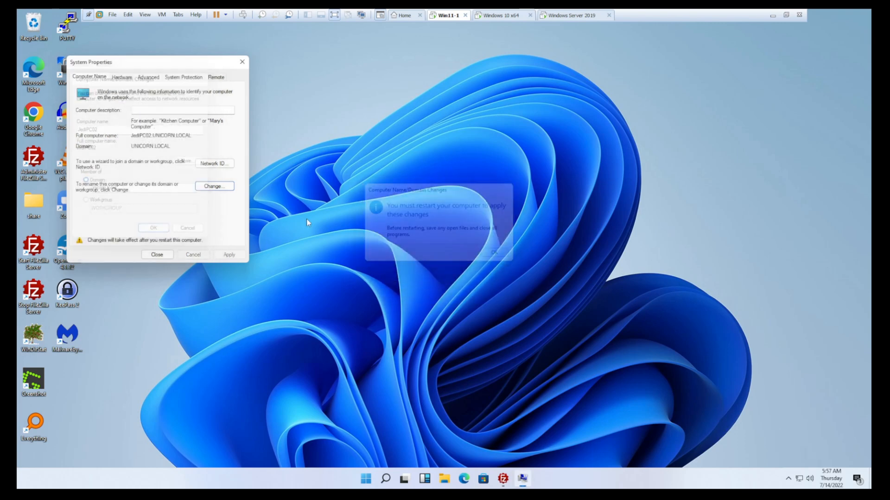
left_click(156, 255)
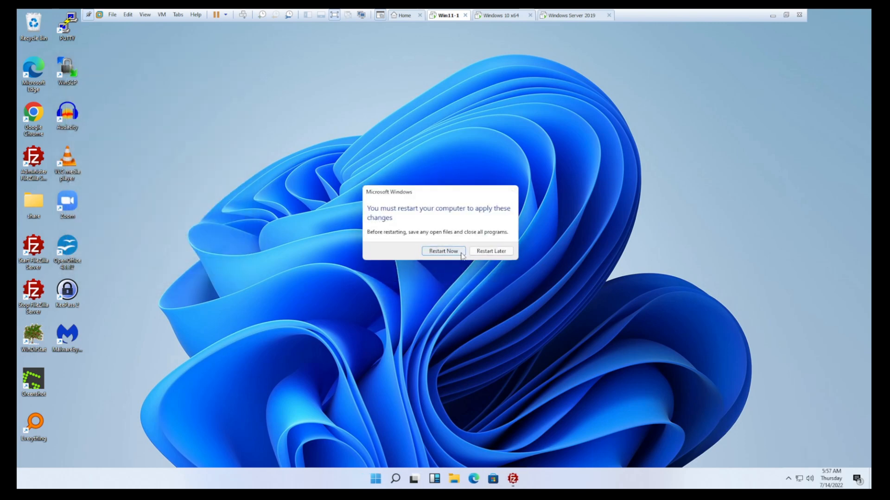
left_click(443, 251)
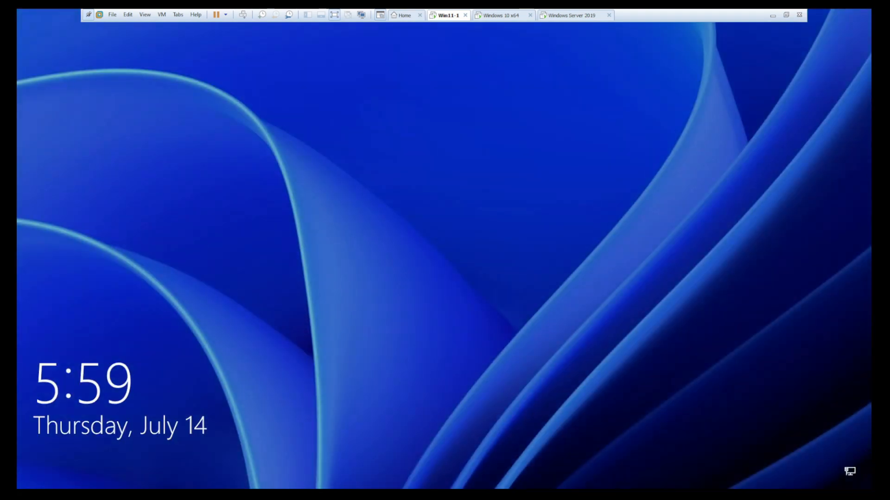
mouse_move(555, 234)
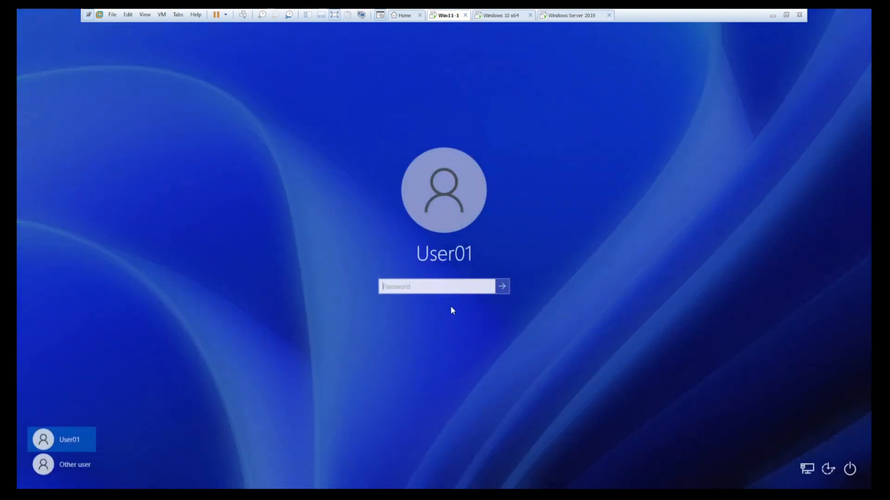
Step: Sign in as another user with the UNICORN domain account soloh
left_click(62, 464)
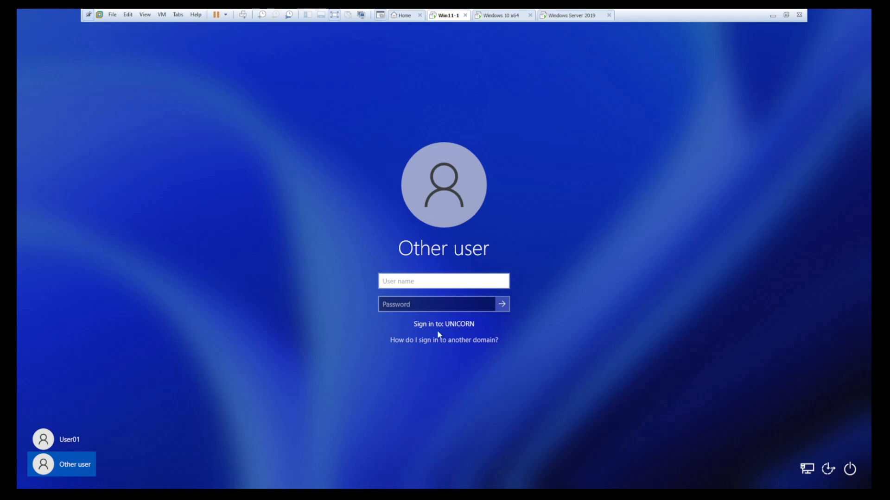
mouse_move(474, 333)
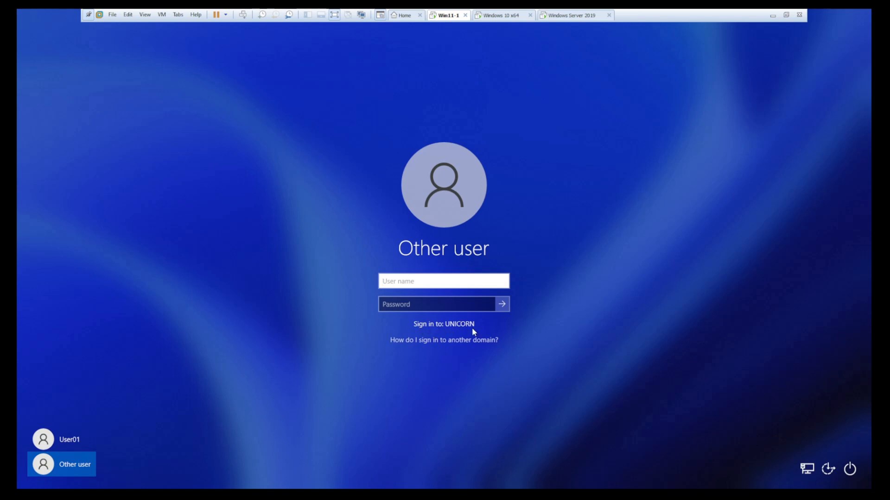
left_click(443, 281)
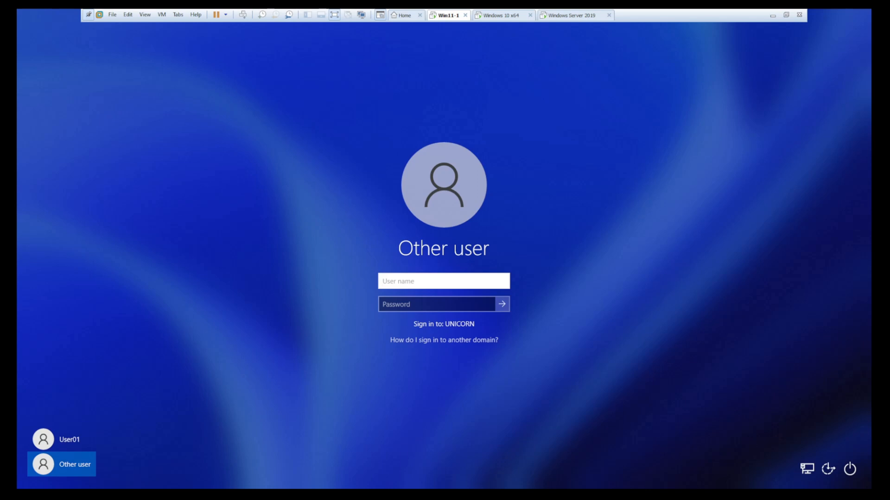
type("s")
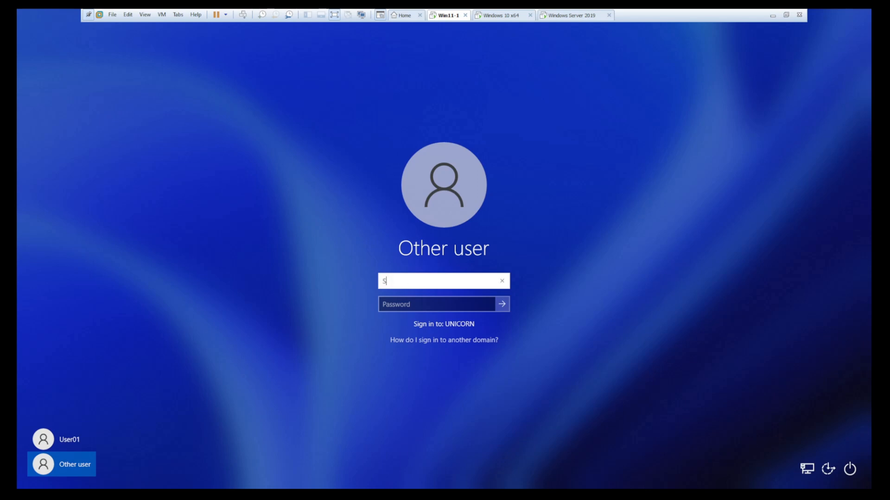
type("oloH")
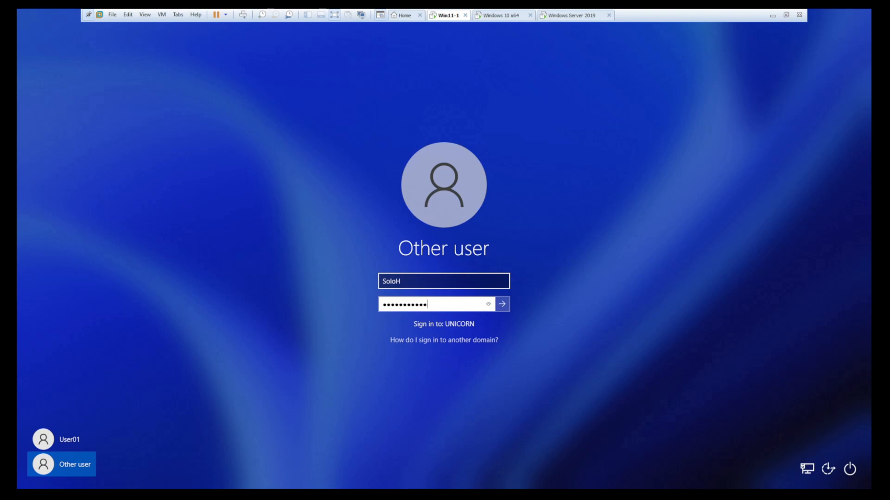
left_click(502, 304)
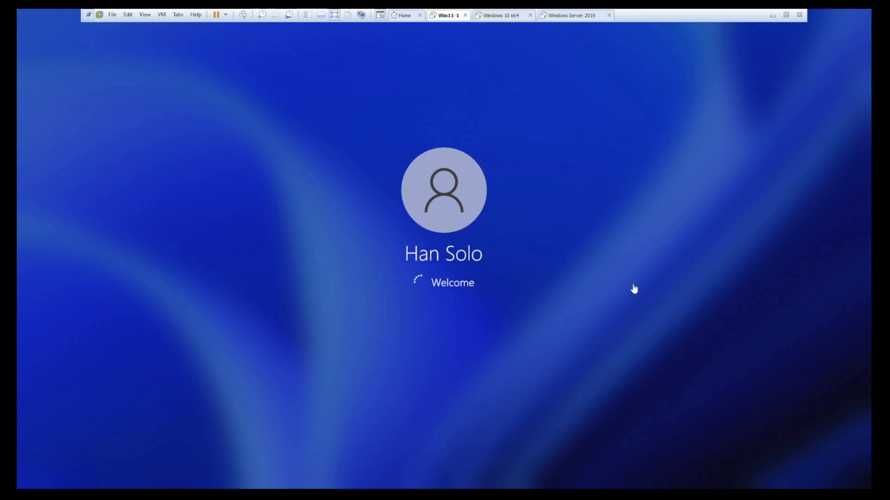
Step: On the domain controller, move JEDIPC02 from the default Computers container into UNICORN > Computers and verify it
left_click(571, 15)
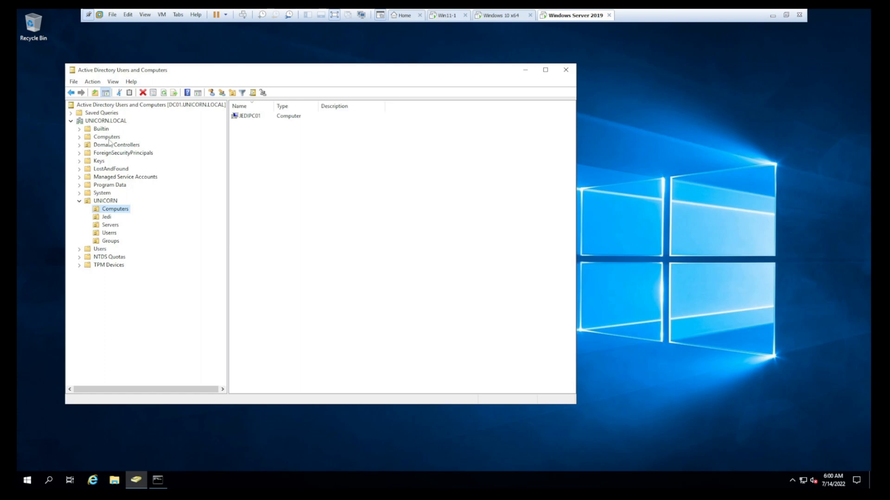
left_click(106, 136)
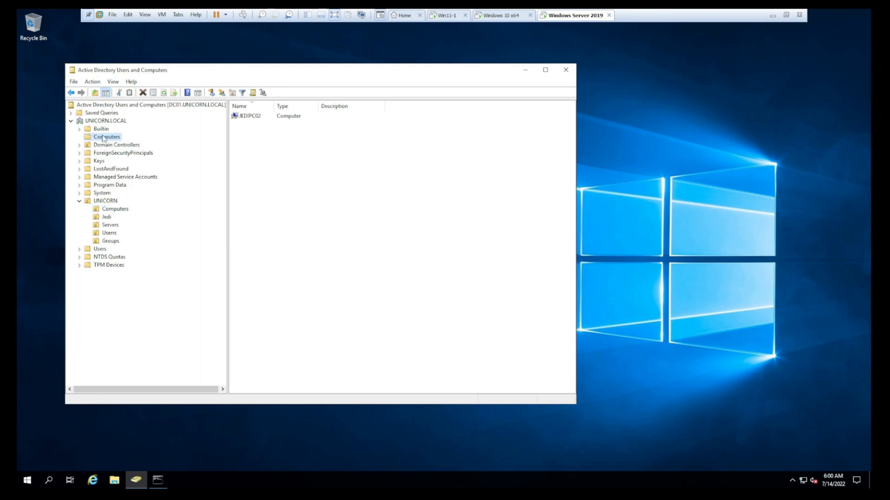
left_click(250, 116)
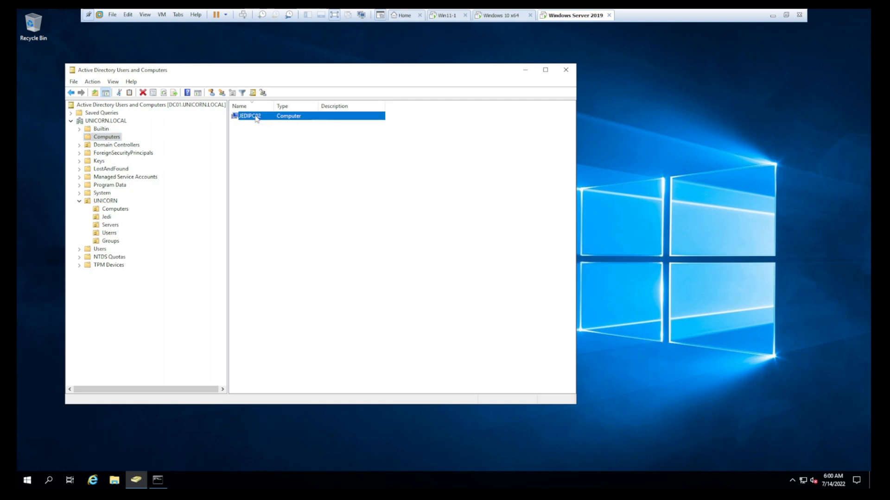
left_click(115, 209)
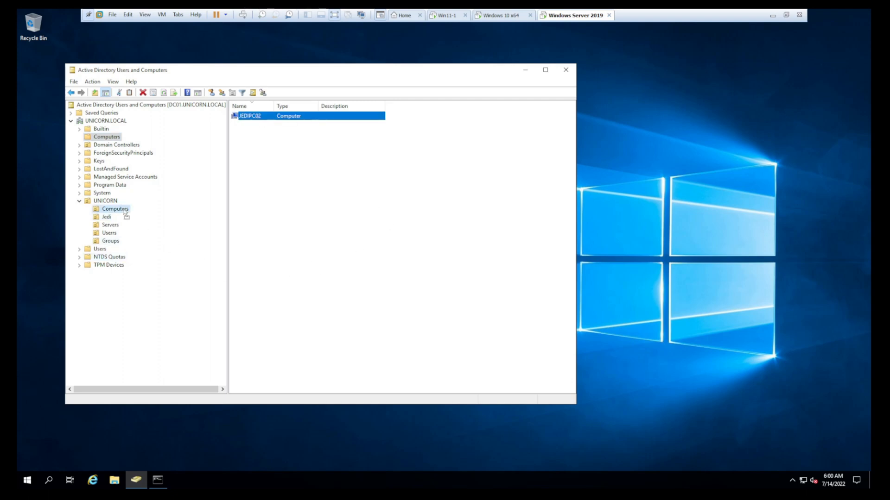
mouse_move(120, 218)
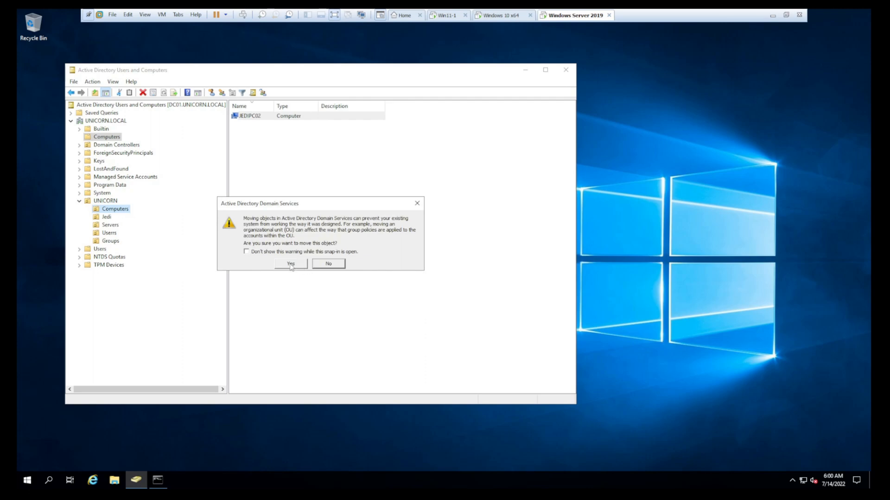
left_click(290, 264)
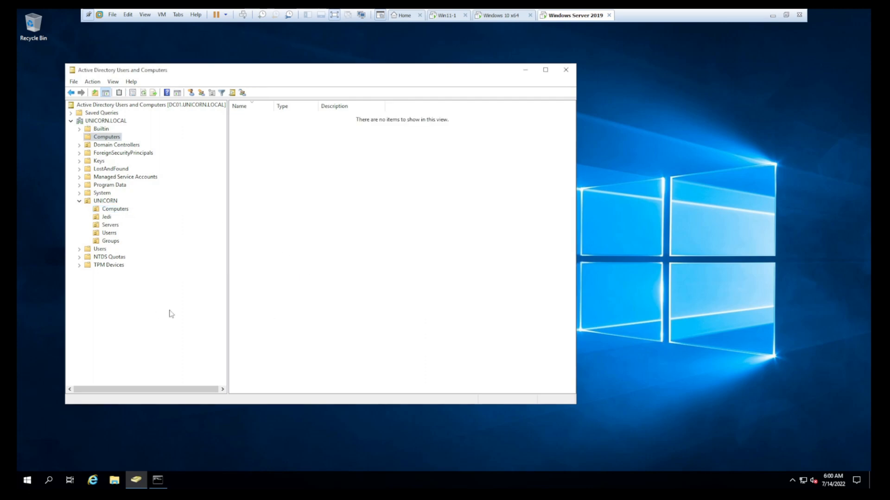
left_click(115, 209)
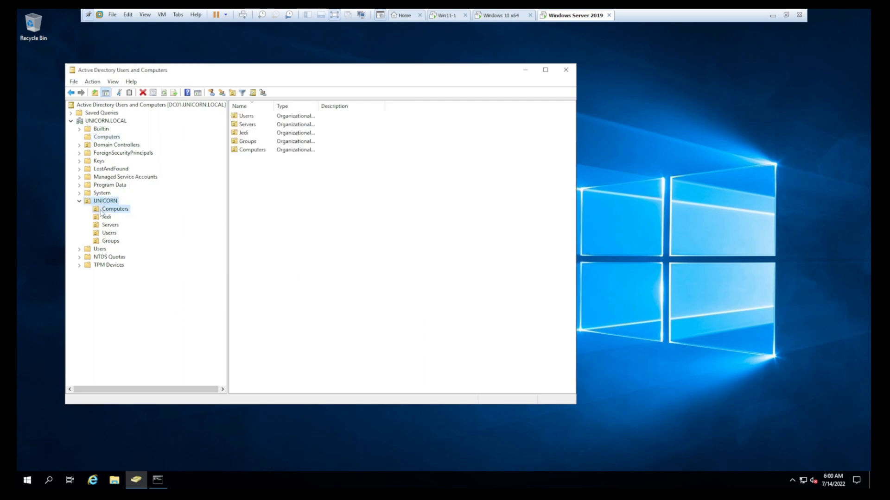
left_click(115, 209)
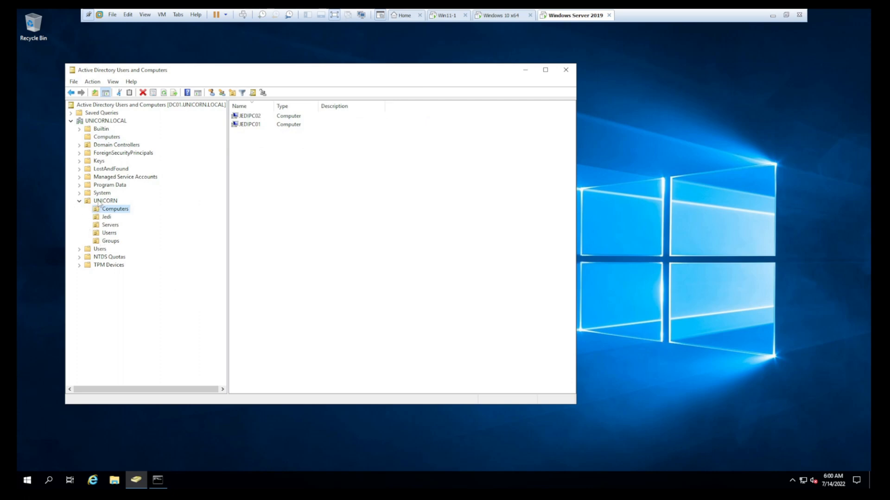
mouse_move(502, 16)
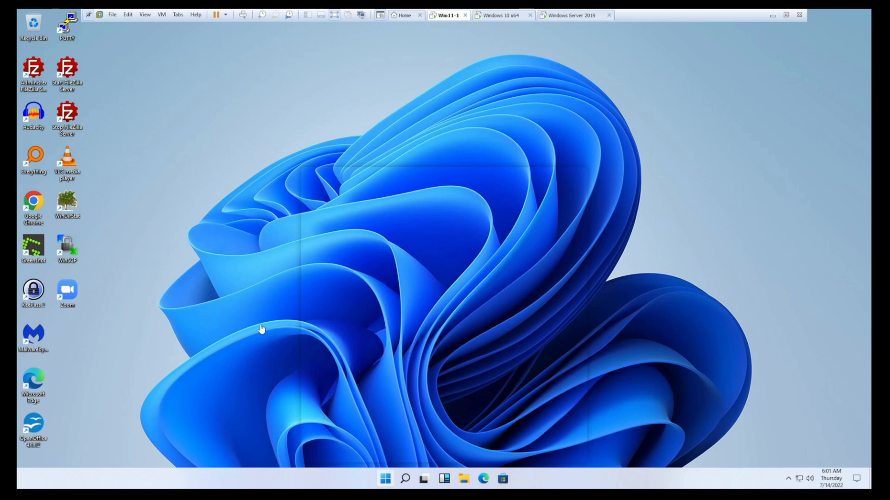
Step: Run whoami in a Command Prompt to confirm the session is unicorn\soloh
key("Win+r")
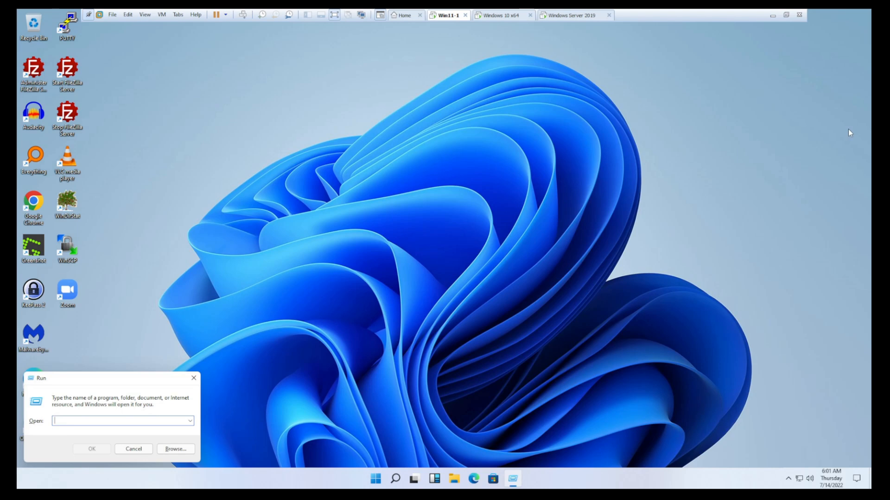
type("cmd")
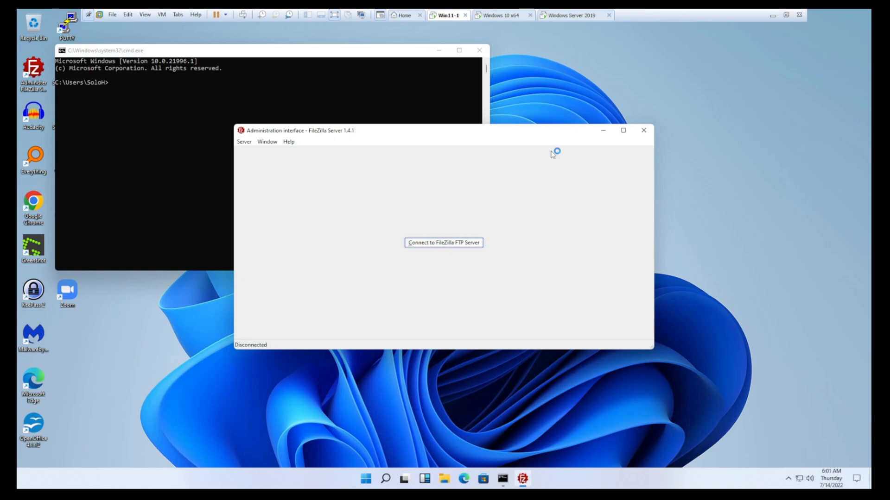
left_click(643, 129)
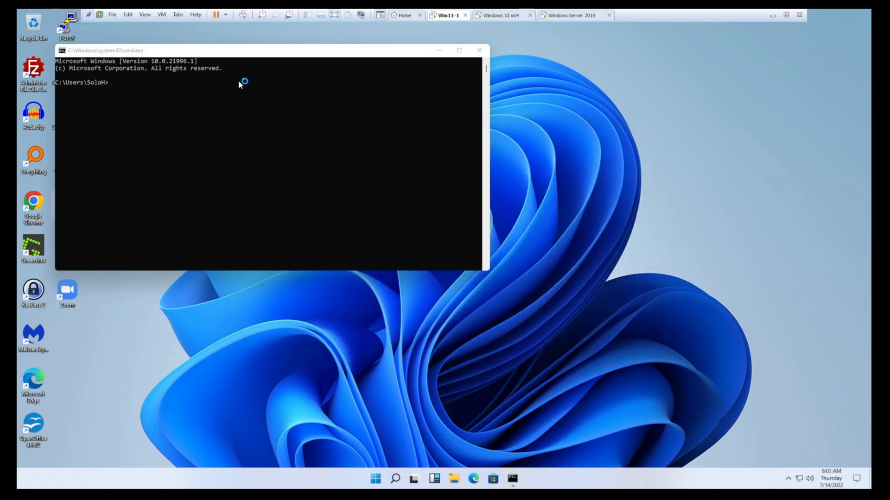
type("whoami")
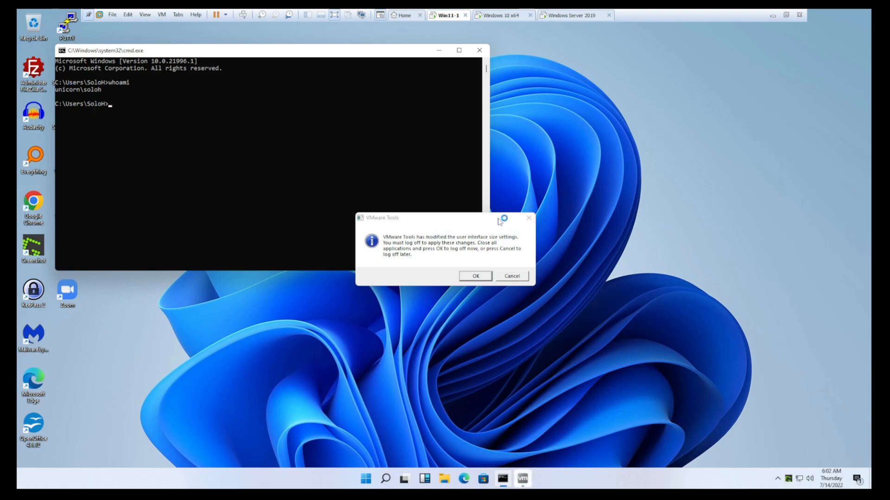
left_click(511, 276)
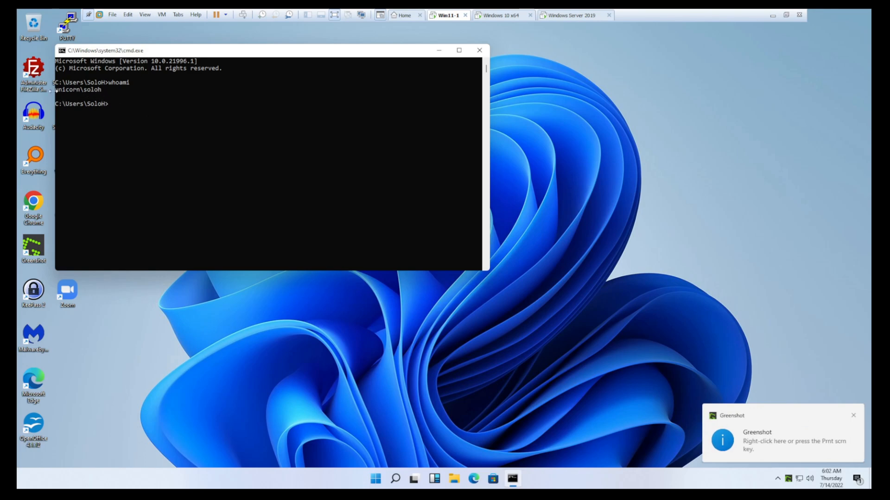
mouse_move(82, 94)
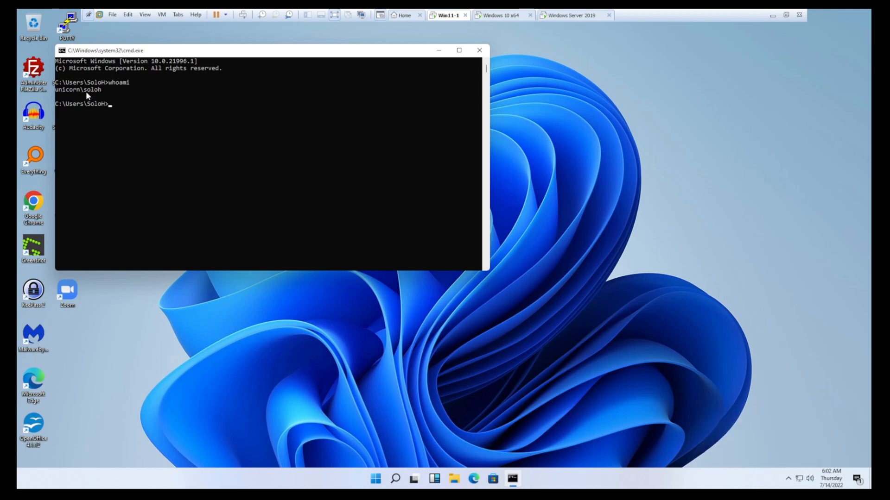
mouse_move(318, 73)
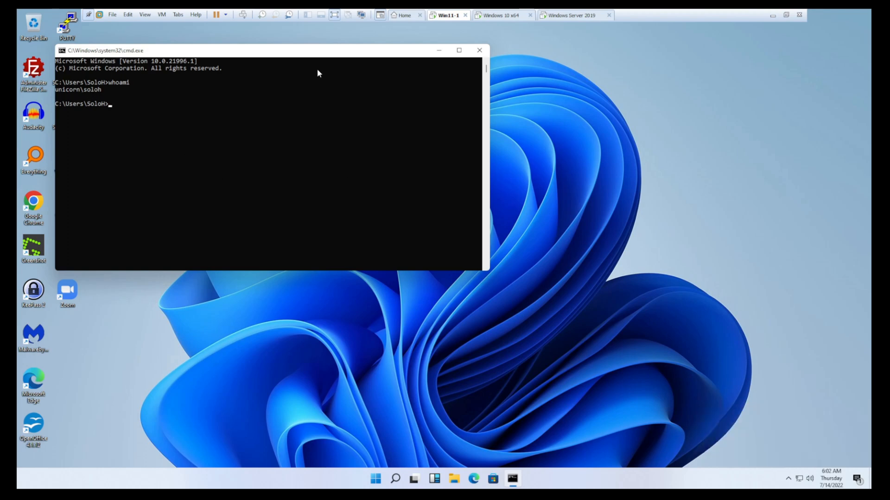
mouse_move(425, 46)
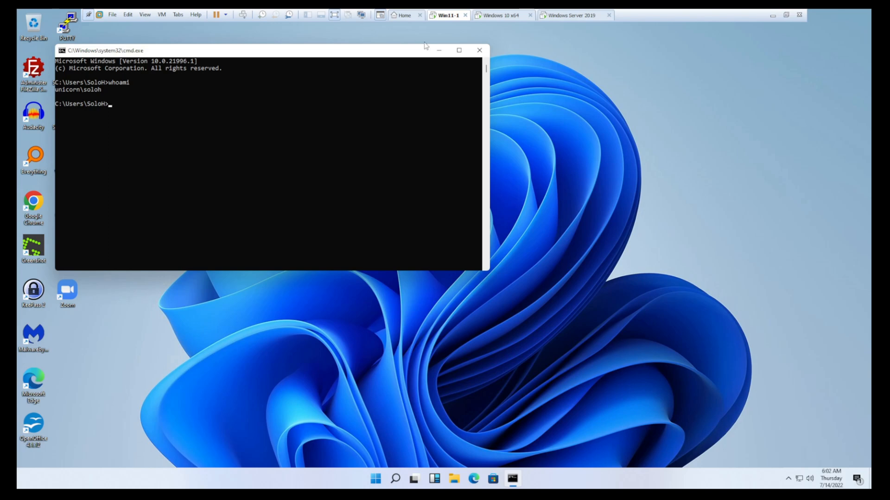
mouse_move(478, 24)
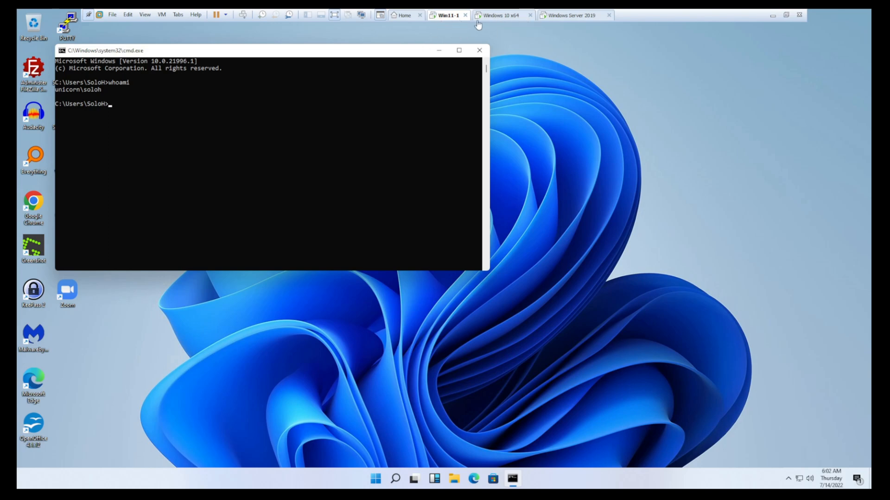
Step: Switch back to the Windows Server 2019 machine showing the UNICORN Computers OU
left_click(573, 15)
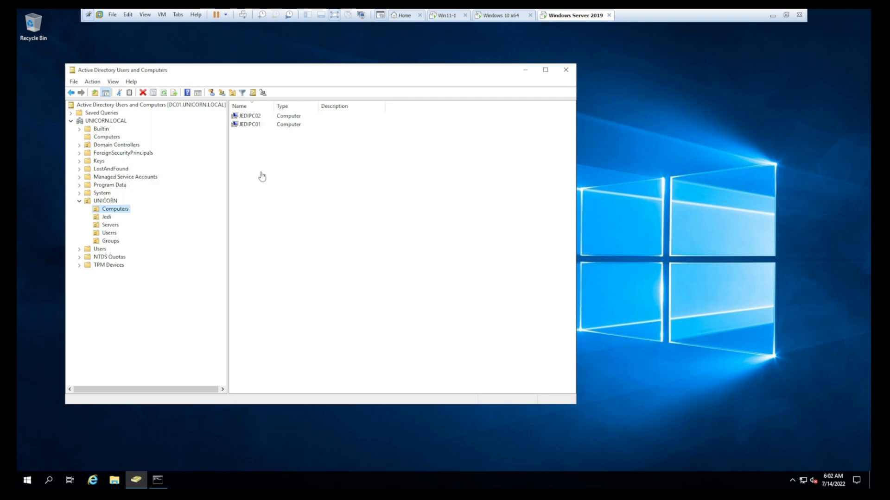
mouse_move(136, 348)
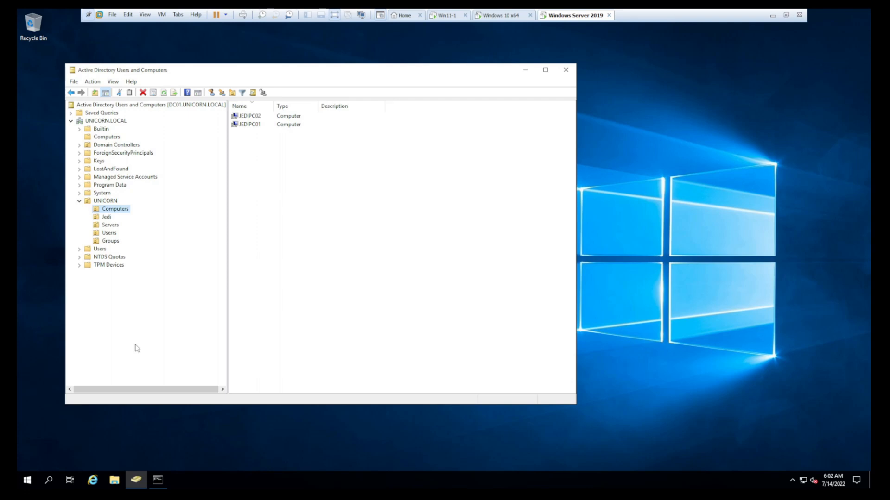
mouse_move(138, 305)
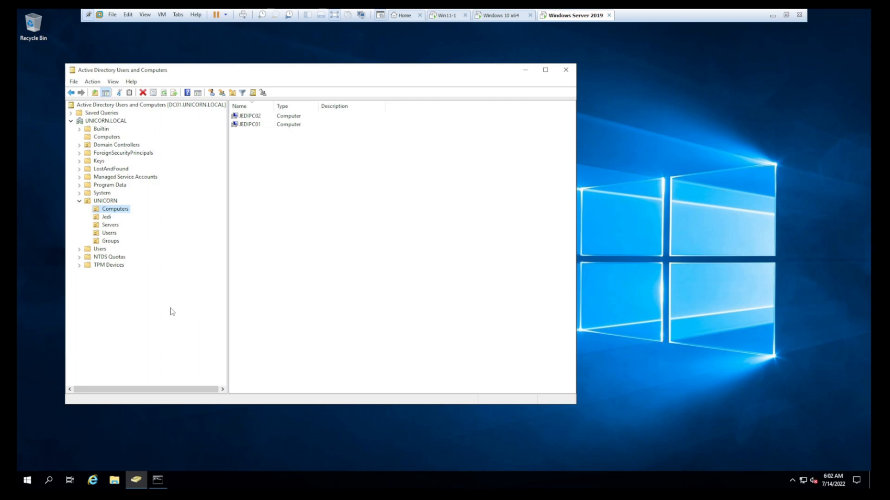
mouse_move(252, 243)
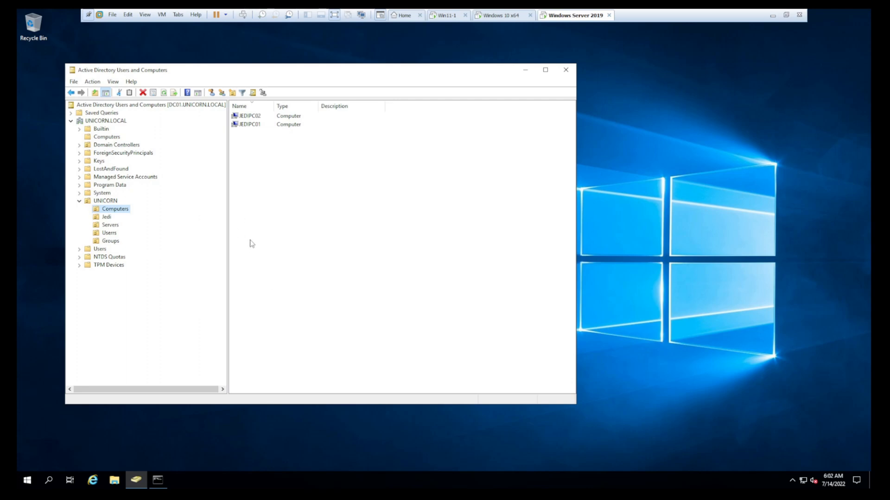